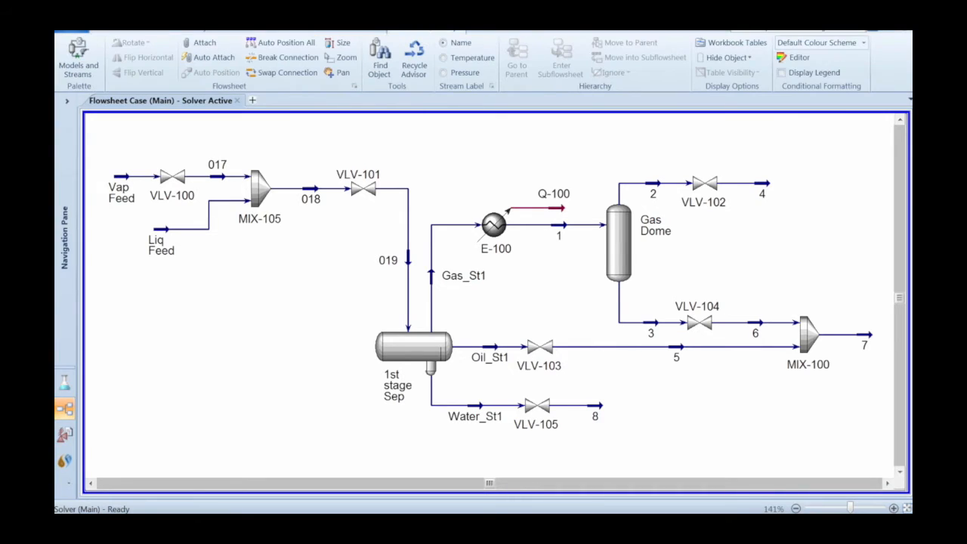
mouse_move(78, 58)
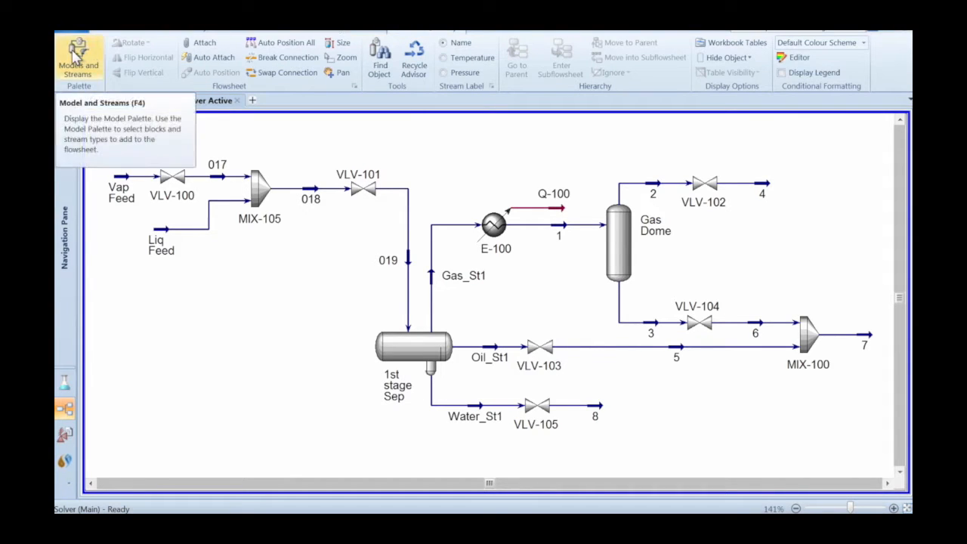
Place the MySep custom operation op-100 from the Custom palette beside the feed streams
click(79, 60)
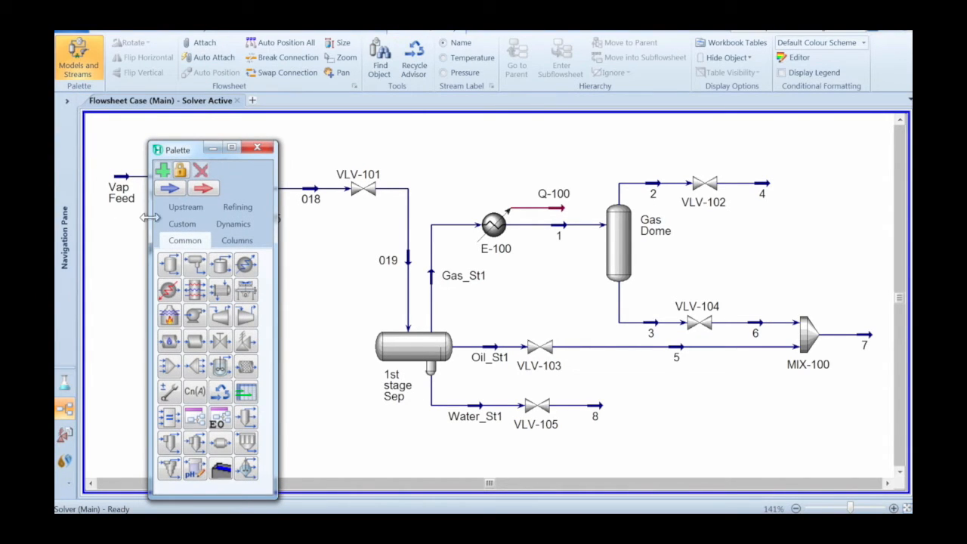
mouse_move(181, 224)
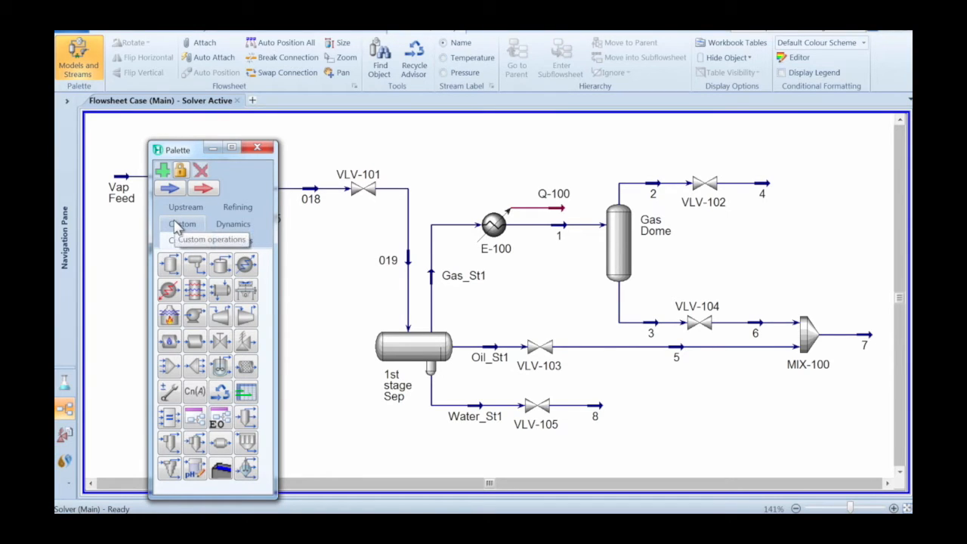
click(185, 224)
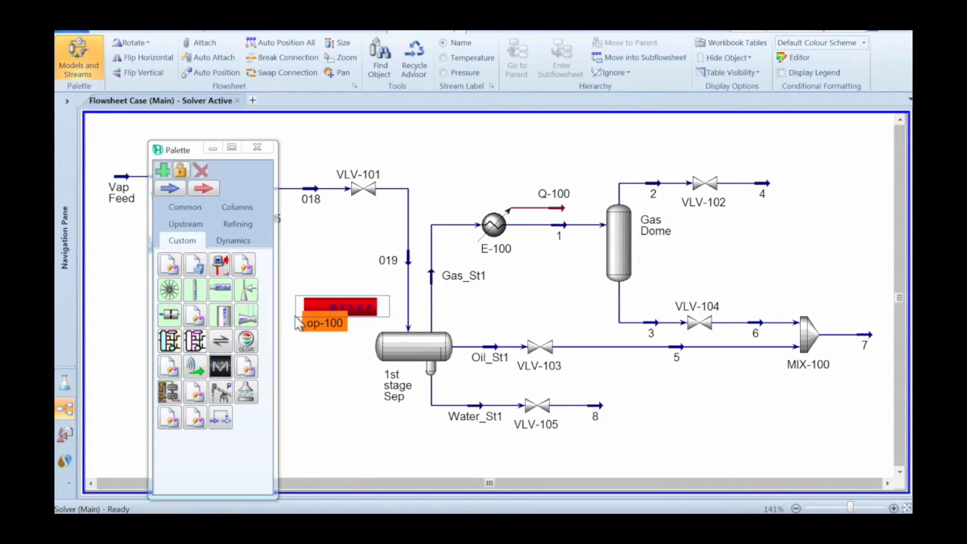
click(257, 147)
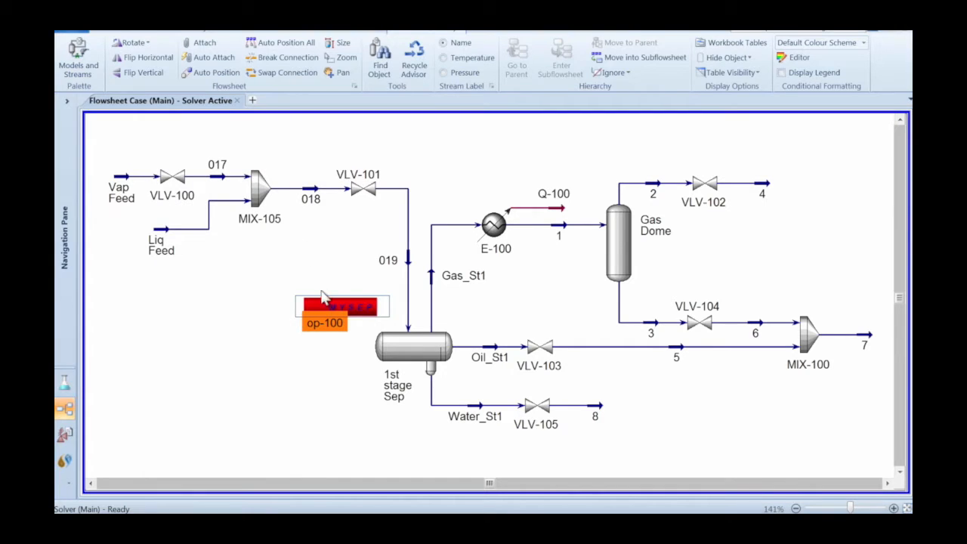
drag(342, 305, 221, 295)
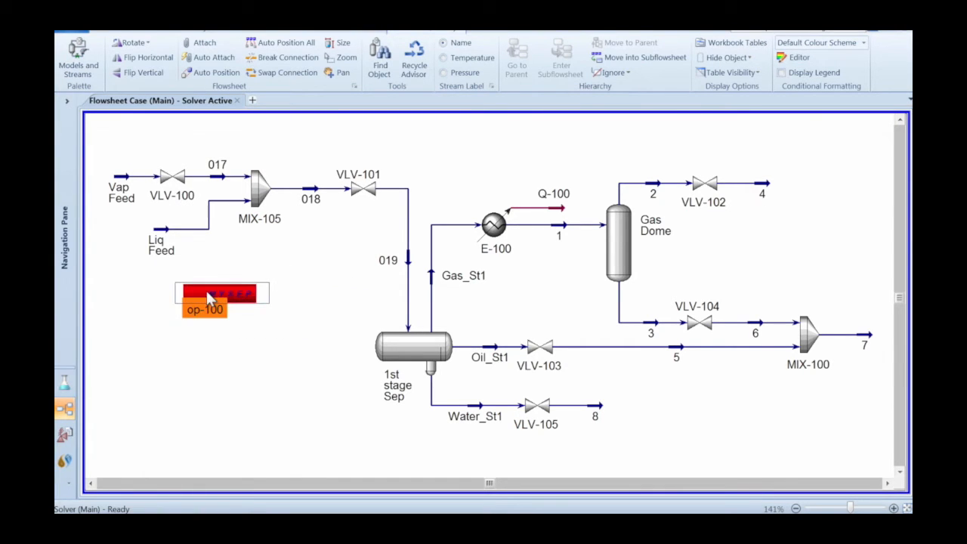
Name the custom operation 'MySep MainApp'
double_click(220, 293)
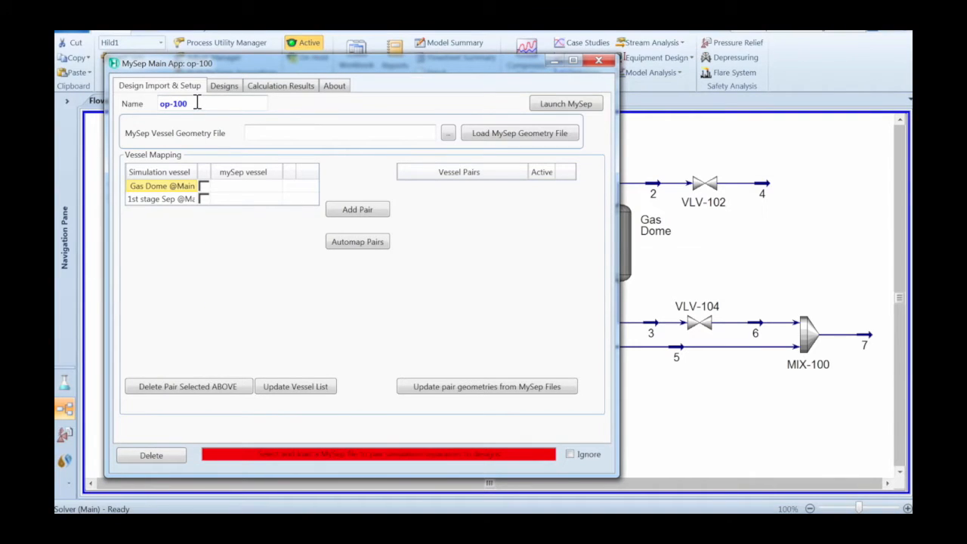
text(M)
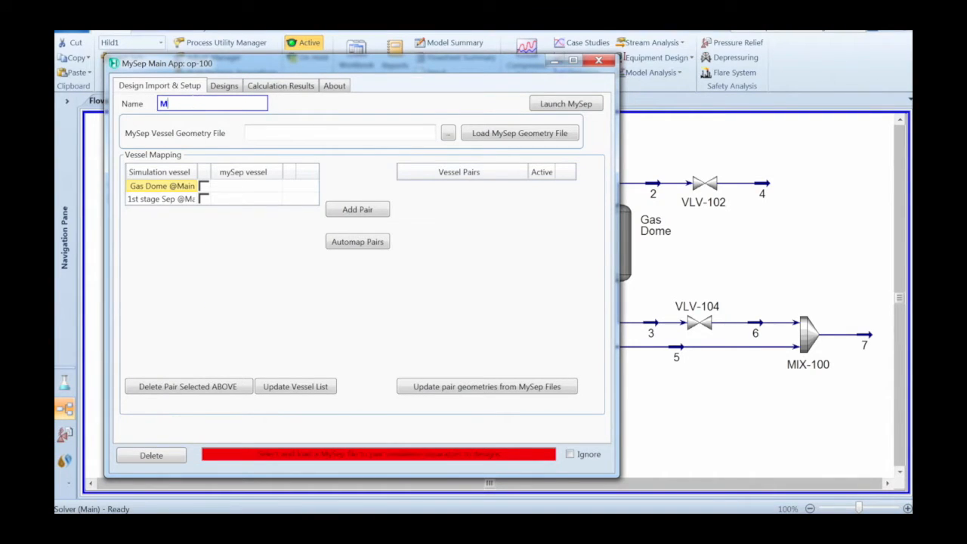
text(ySep)
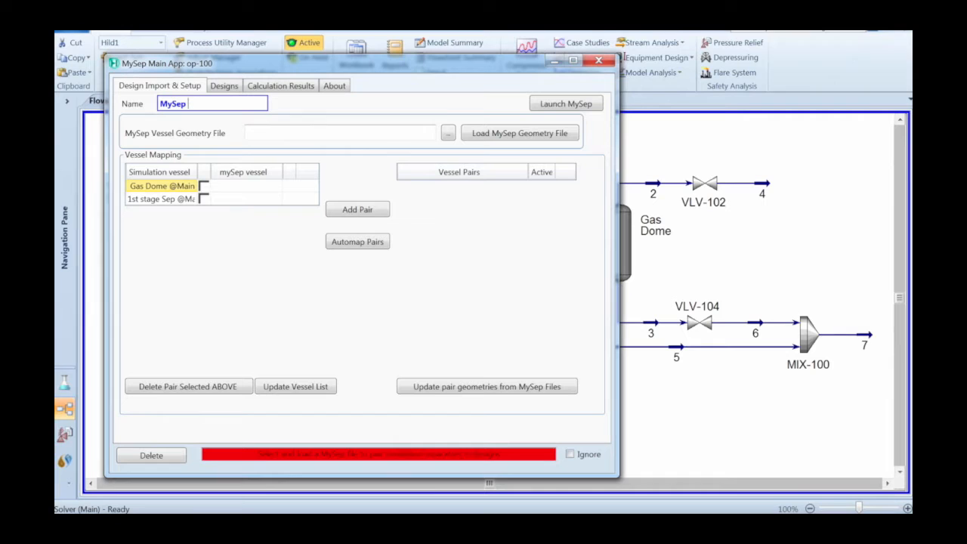
text(MainApp)
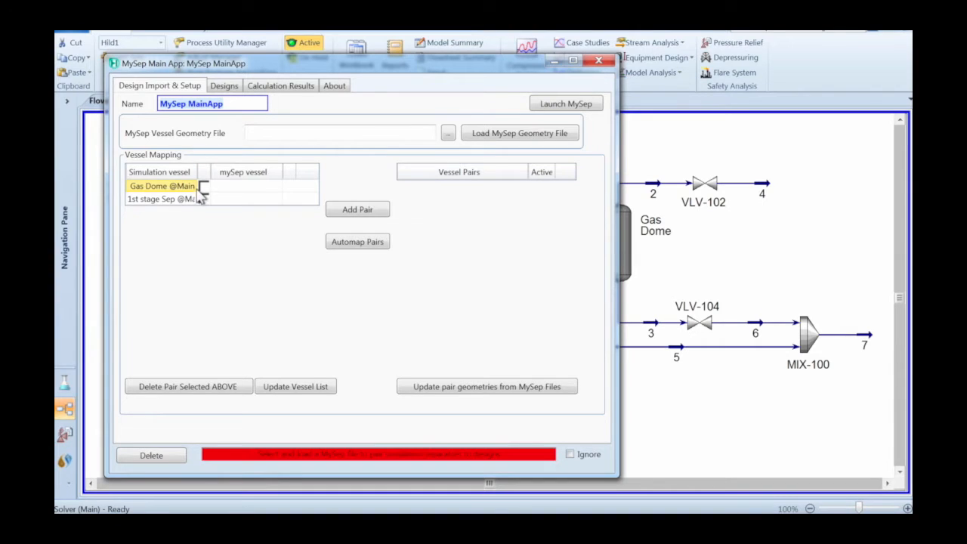
mouse_move(402, 154)
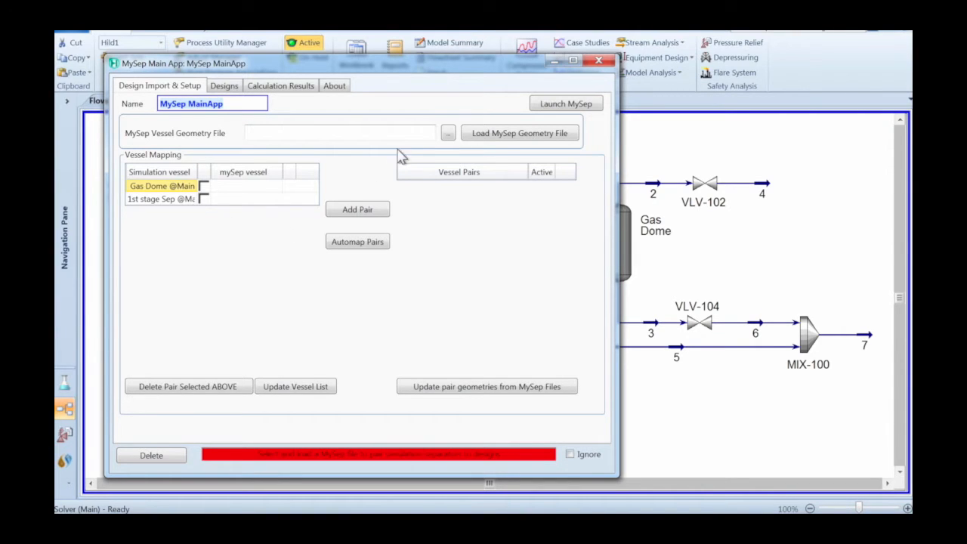
Load the 'MySep Separator Definitions.myg' geometry file into the operation
click(447, 133)
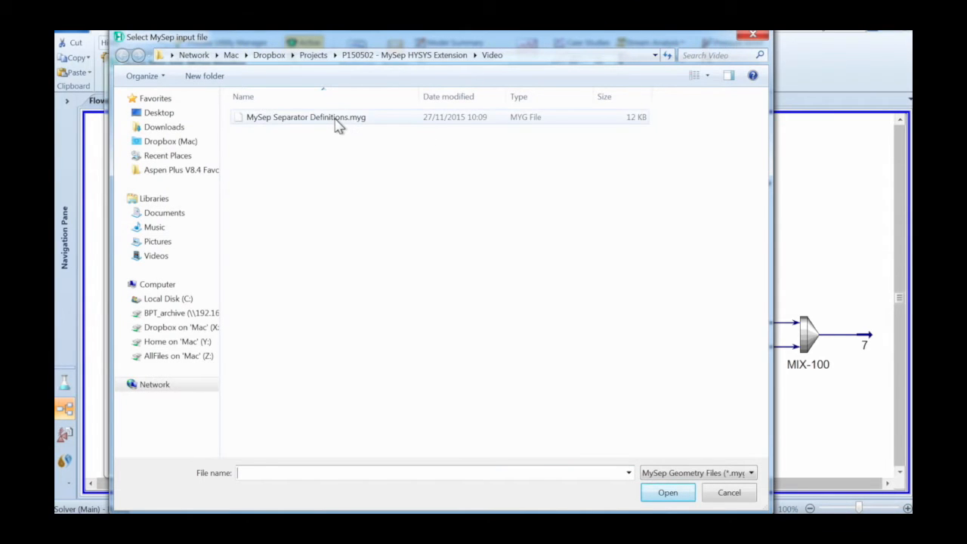
click(305, 117)
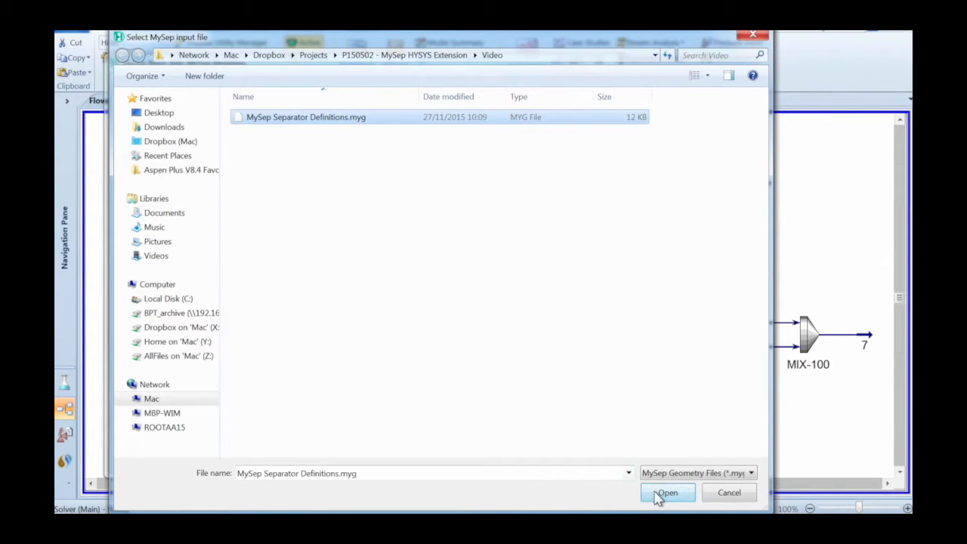
click(667, 493)
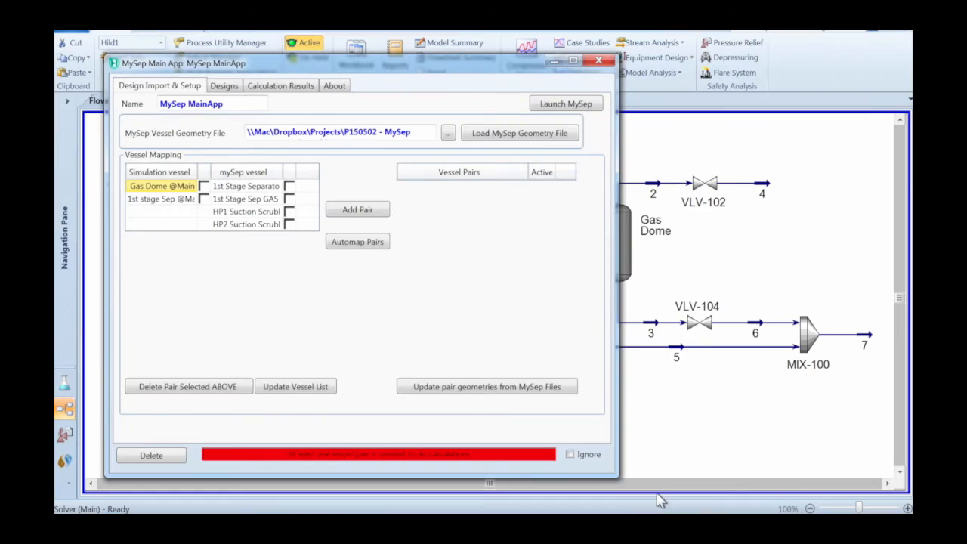
mouse_move(236, 278)
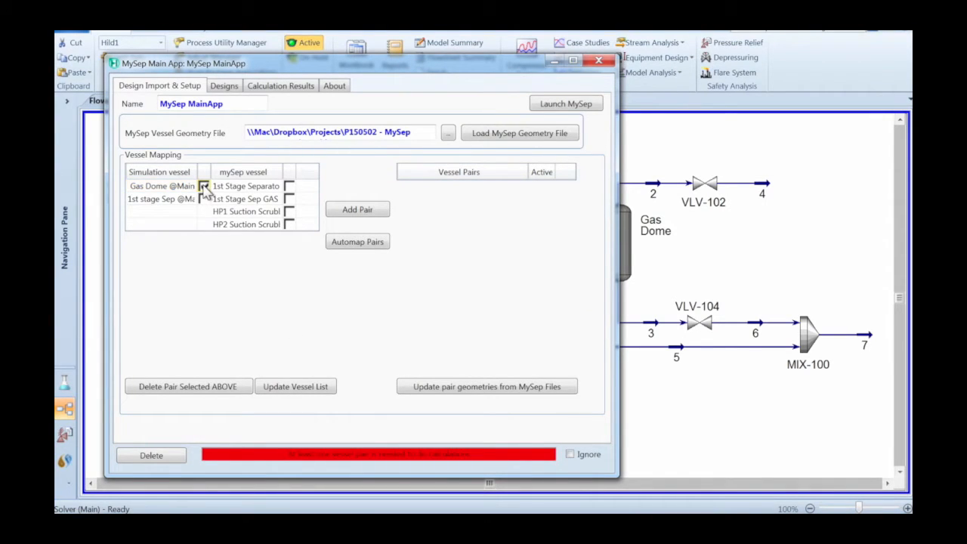
Pair Gas Dome with 1st Stage Sep GAS and 1st stage Sep with 1st Stage Separator
click(290, 199)
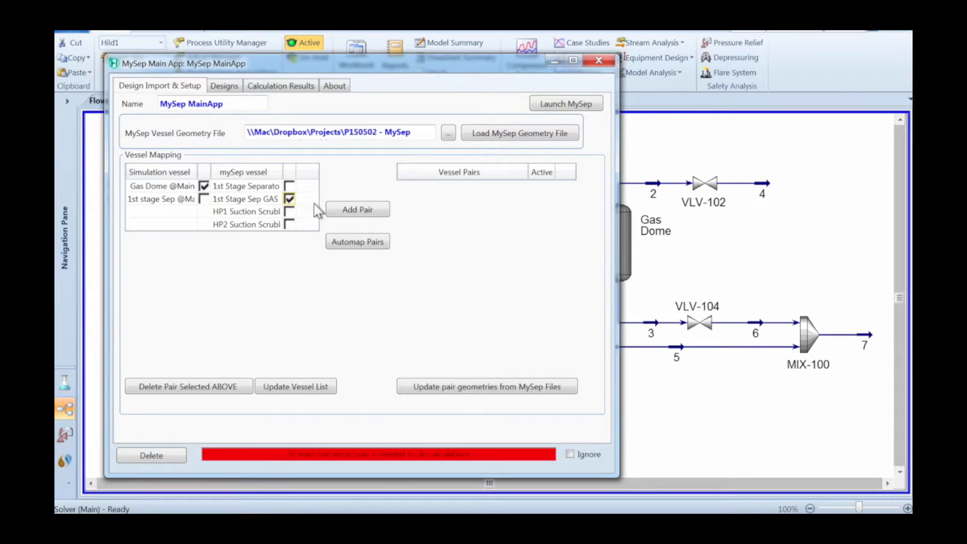
click(357, 208)
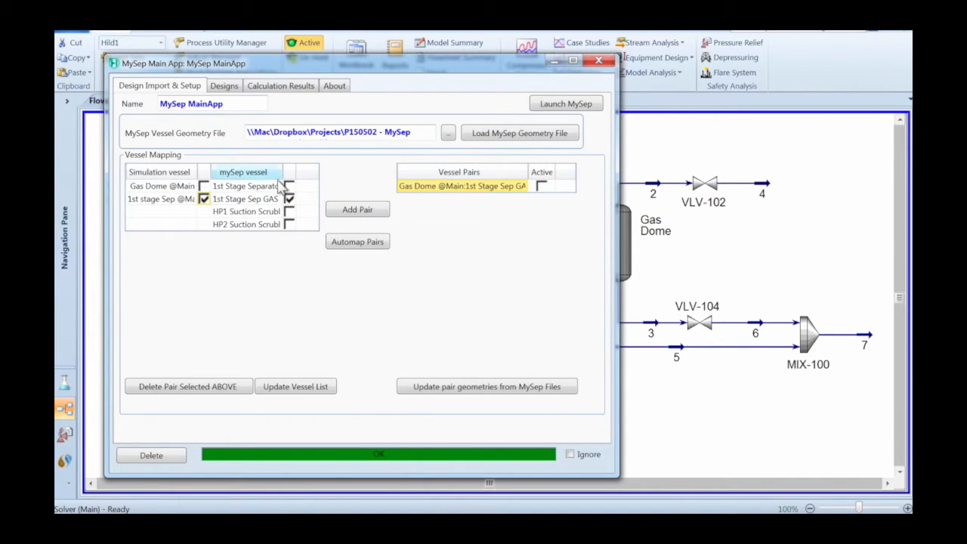
click(290, 186)
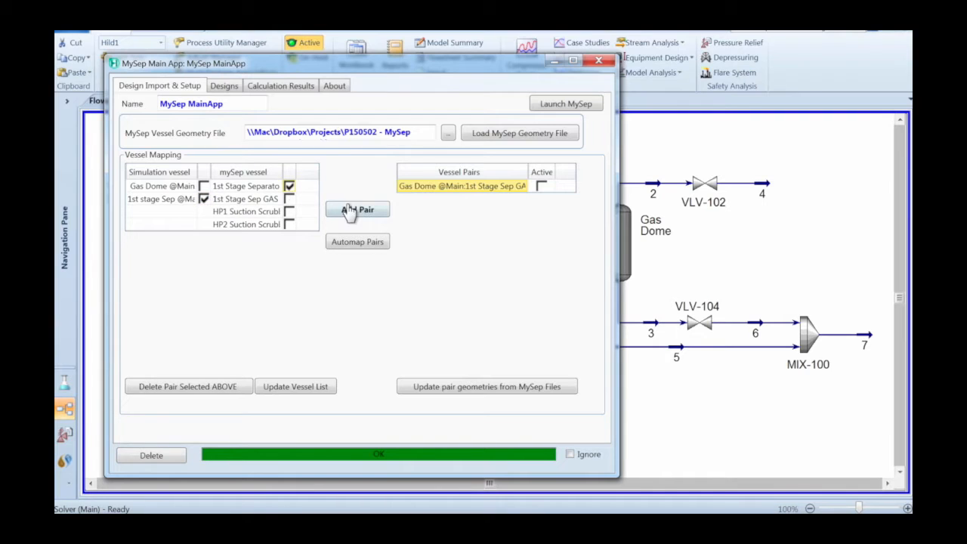
click(357, 209)
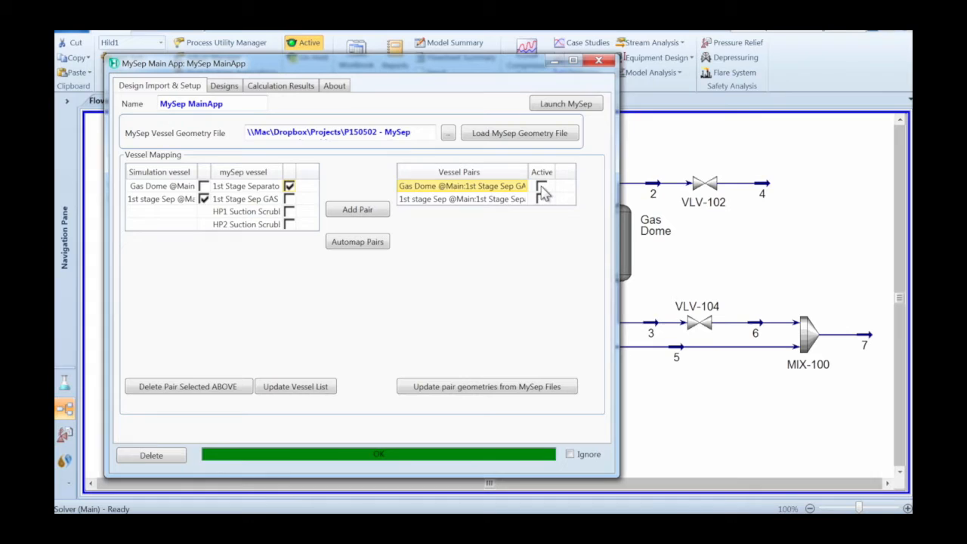
Activate both vessel pairs and review the loaded separator designs
click(541, 188)
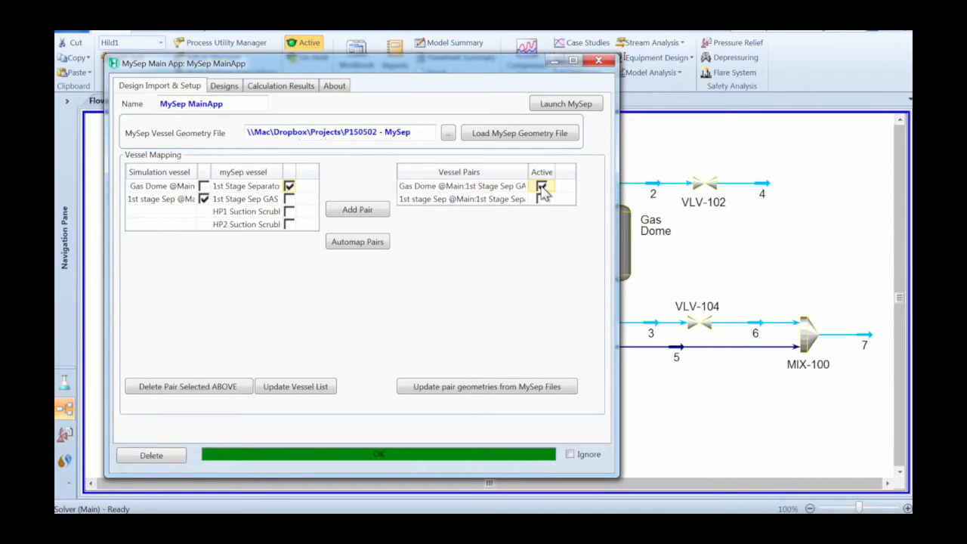
click(541, 200)
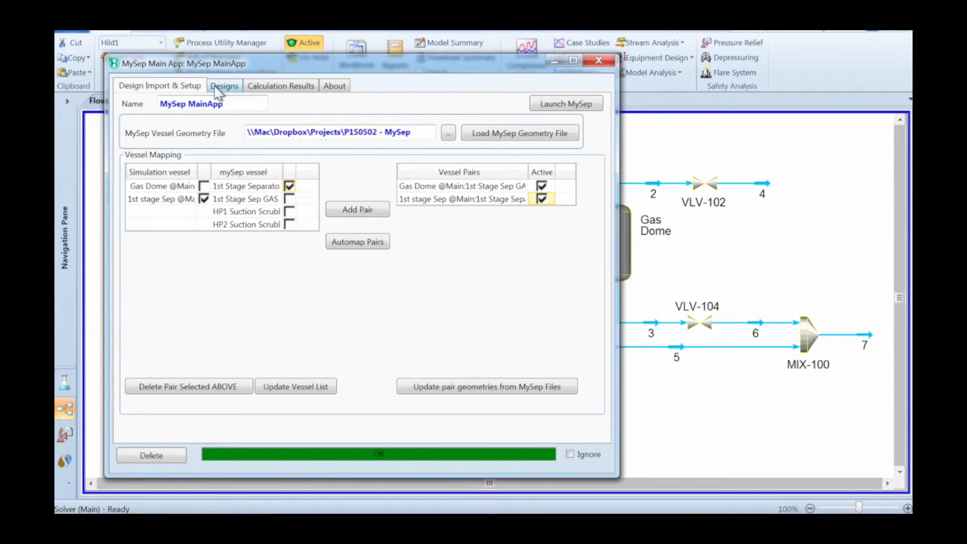
click(224, 85)
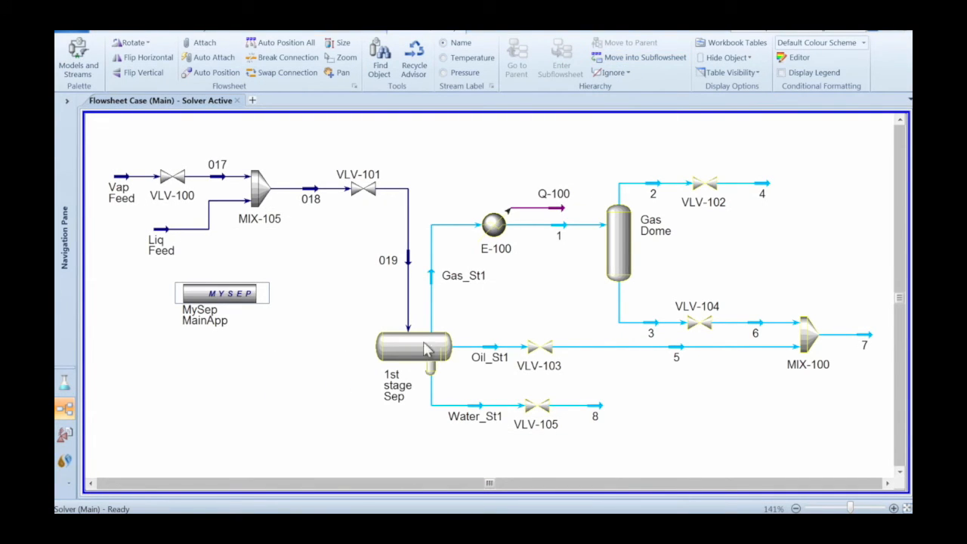
Set 1st stage Sep's overall carryover correlation to mySep CarryOver and check its dimension settings
double_click(414, 347)
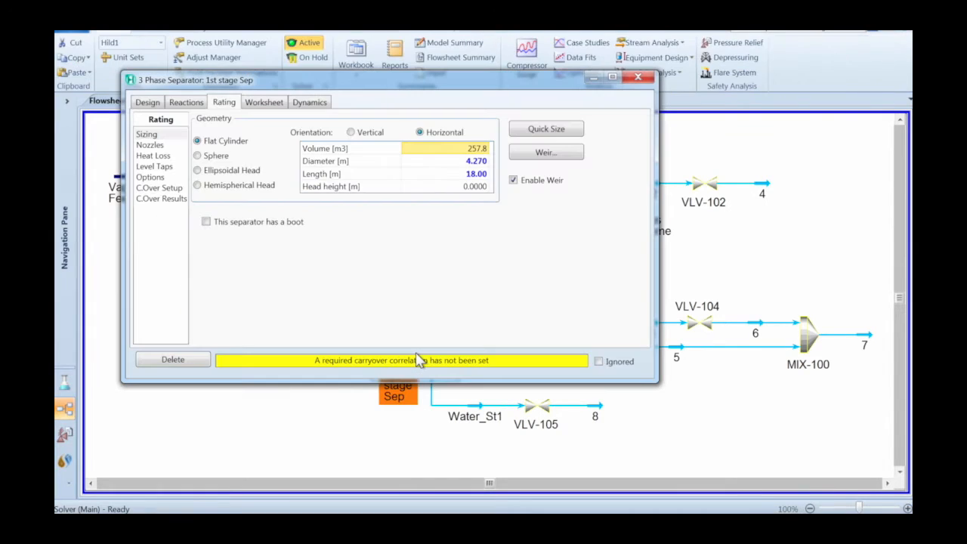
mouse_move(217, 235)
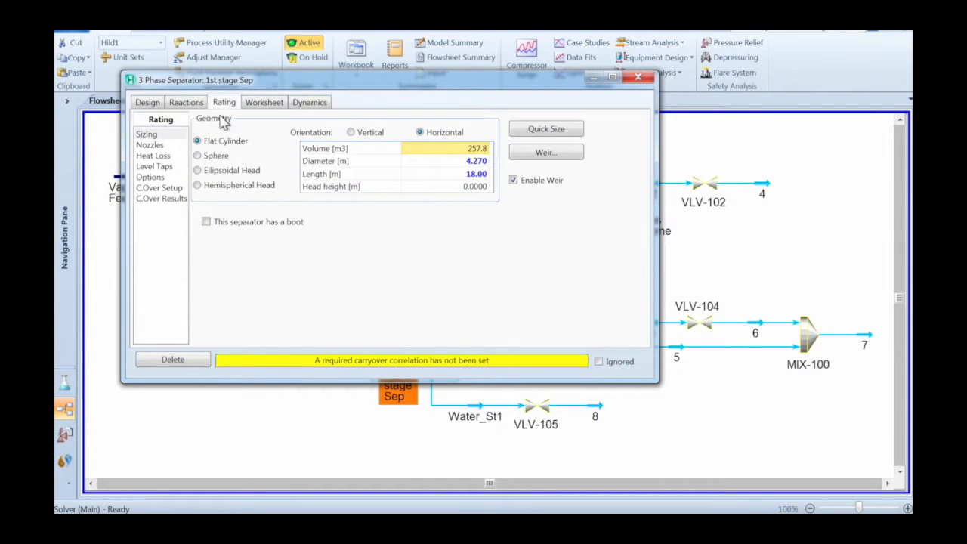
click(160, 188)
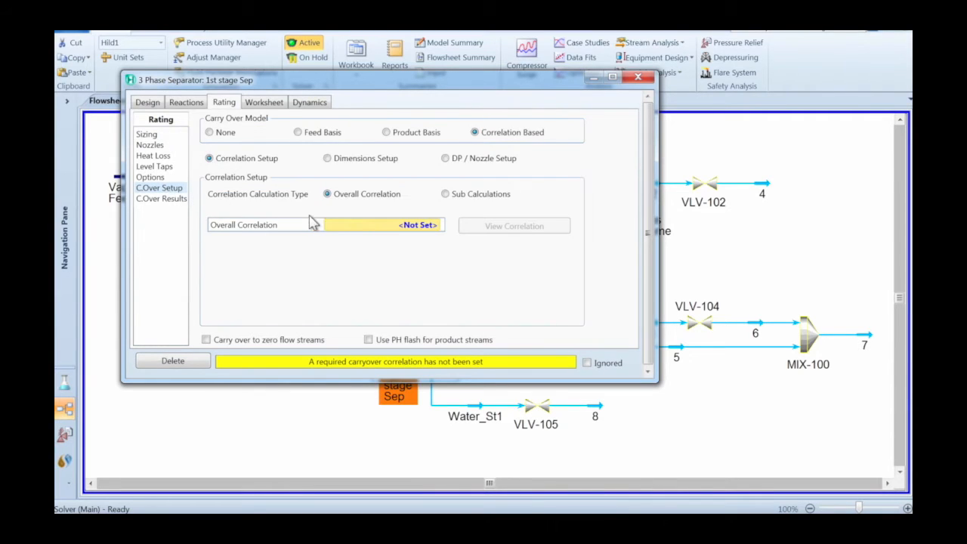
click(437, 227)
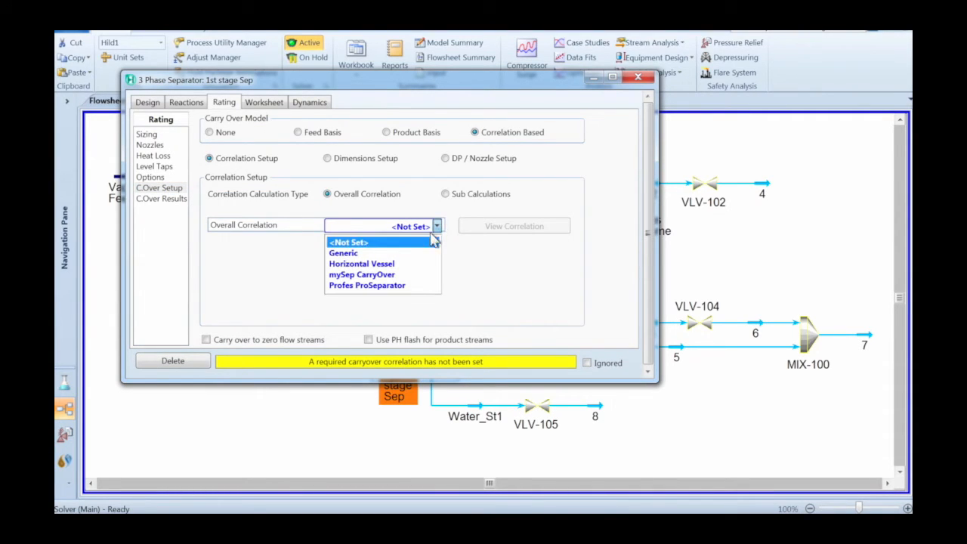
mouse_move(362, 275)
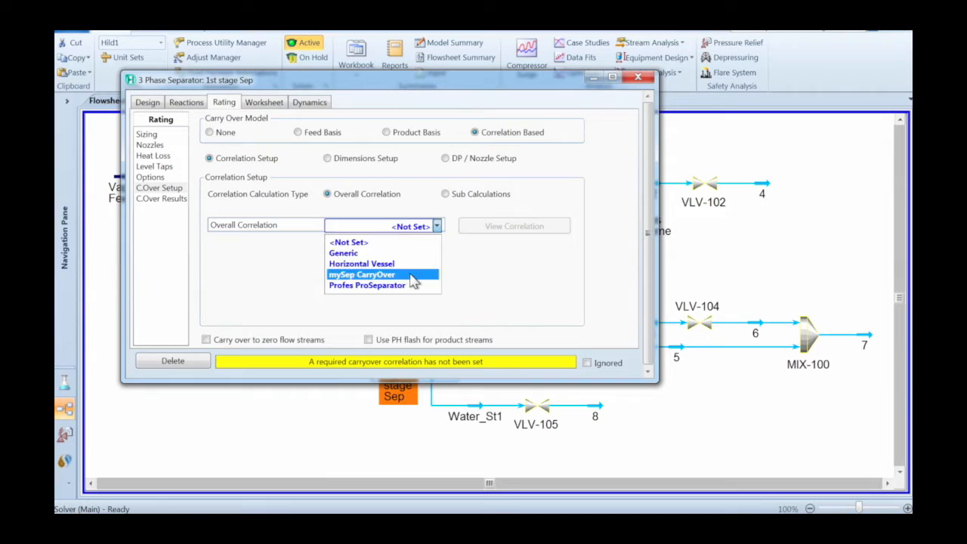
click(361, 276)
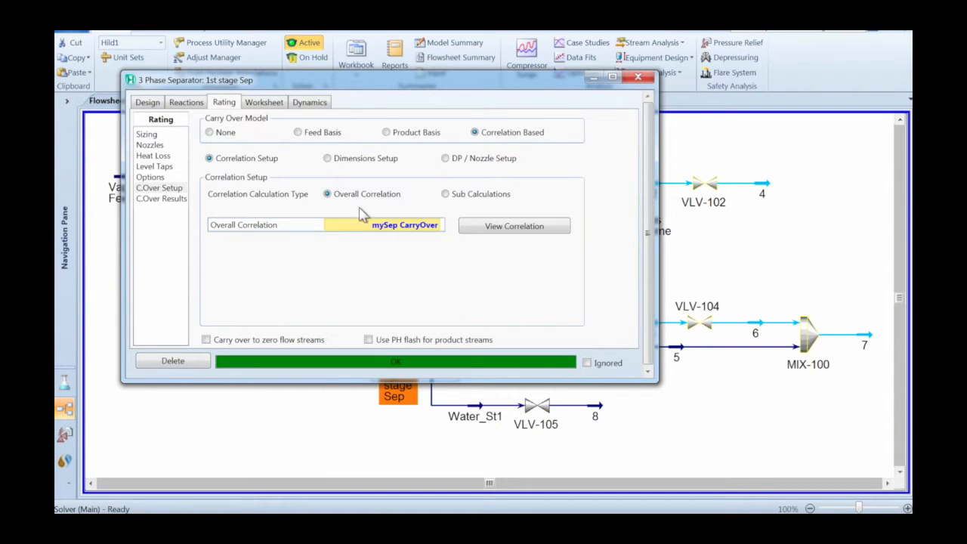
mouse_move(360, 236)
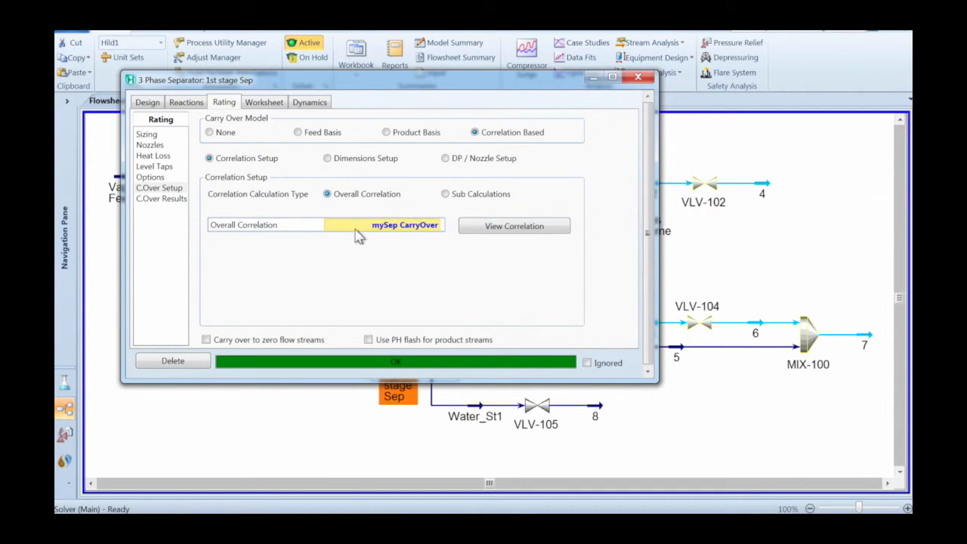
click(327, 158)
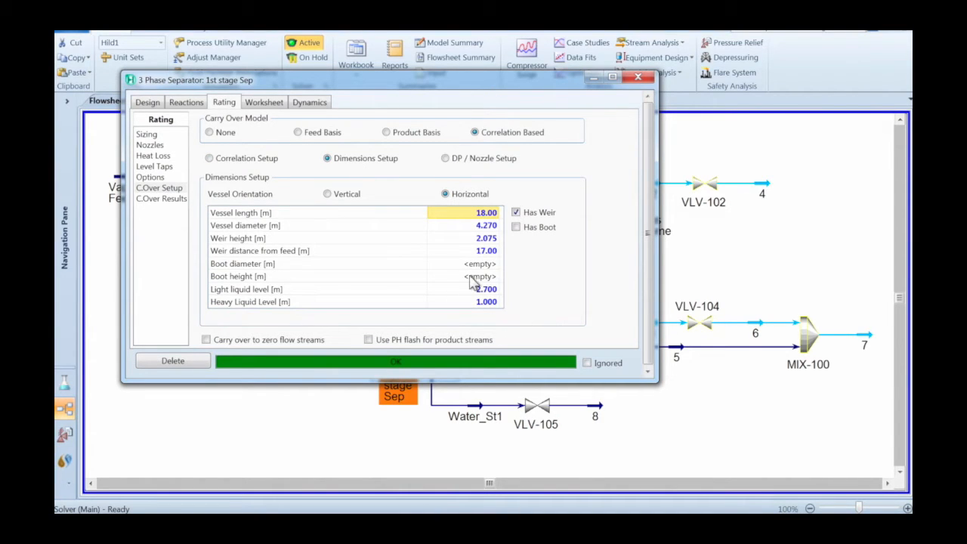
click(638, 76)
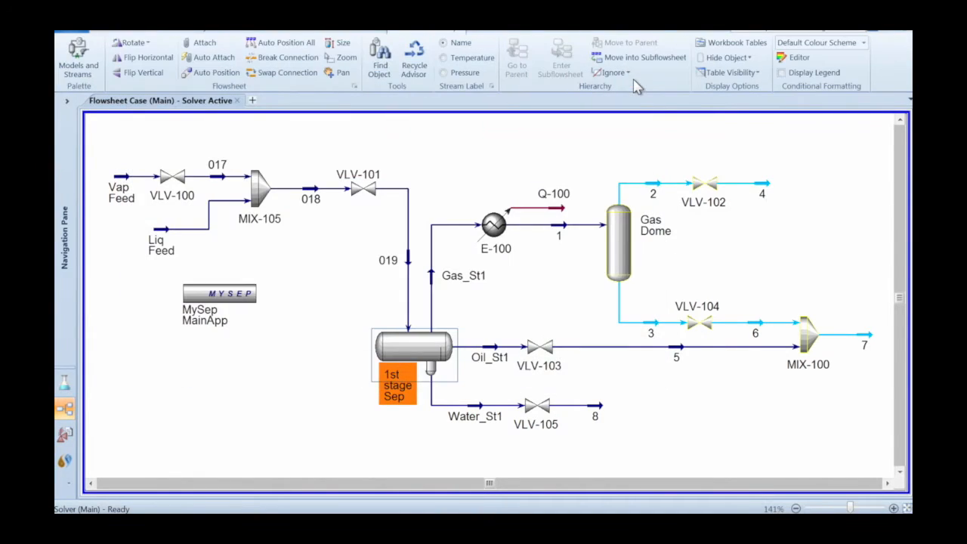
Set Gas Dome's overall carryover correlation to mySep CarryOver on its Rating C.Over Setup page
double_click(618, 241)
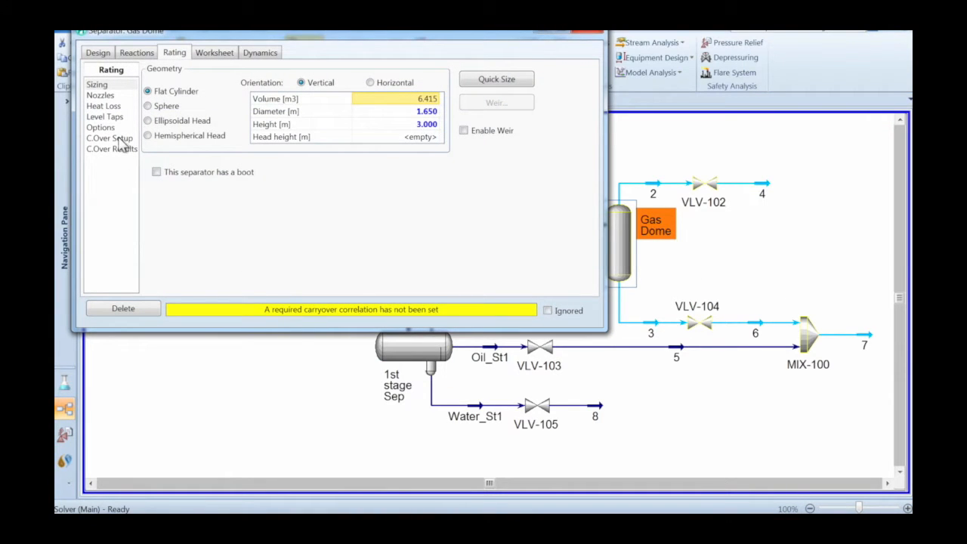
click(109, 139)
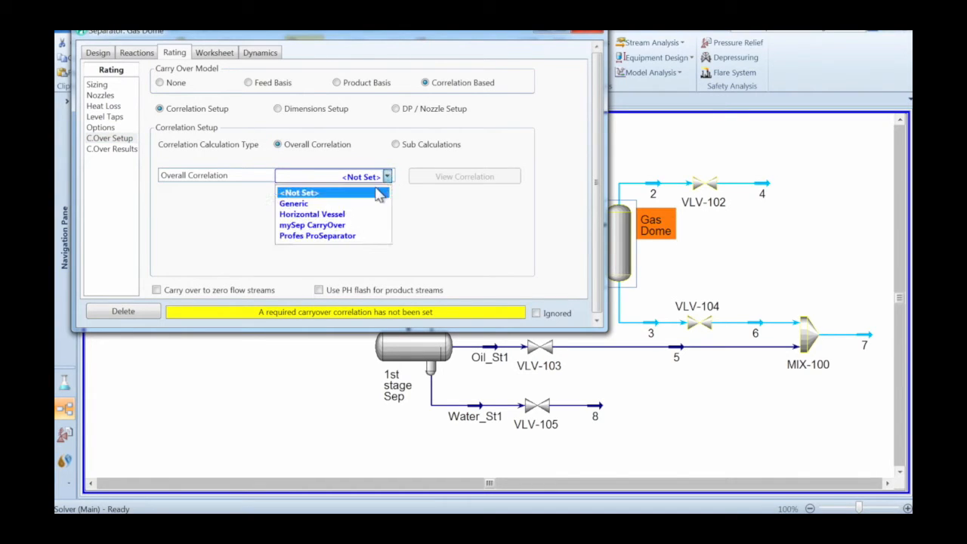
click(312, 224)
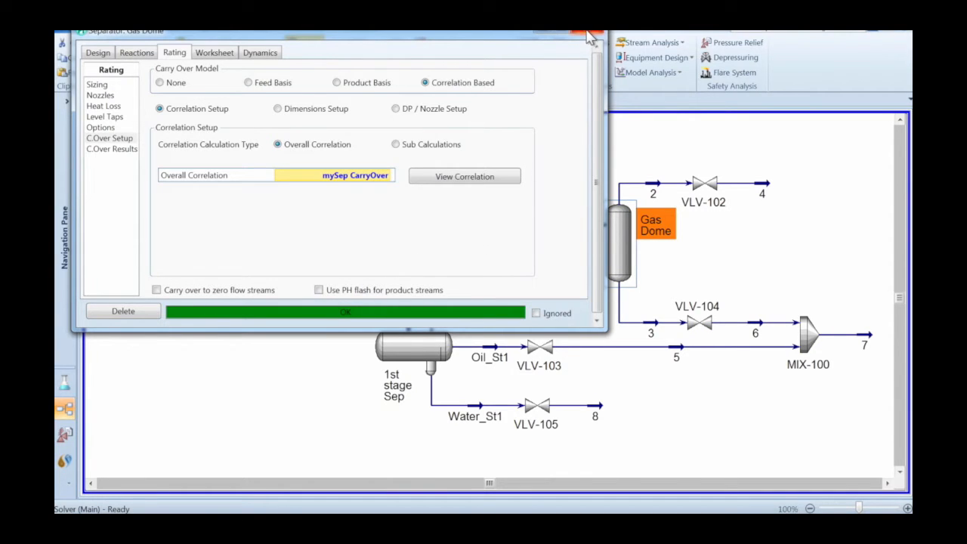
click(589, 36)
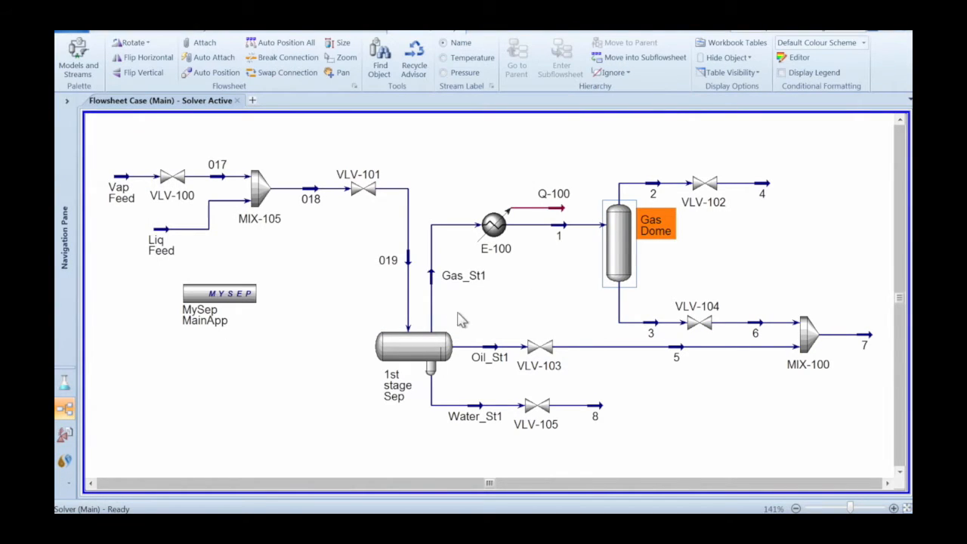
View 1st stage Sep's C.Over Results, switching product basis from mole to actual volume, then mass
double_click(414, 345)
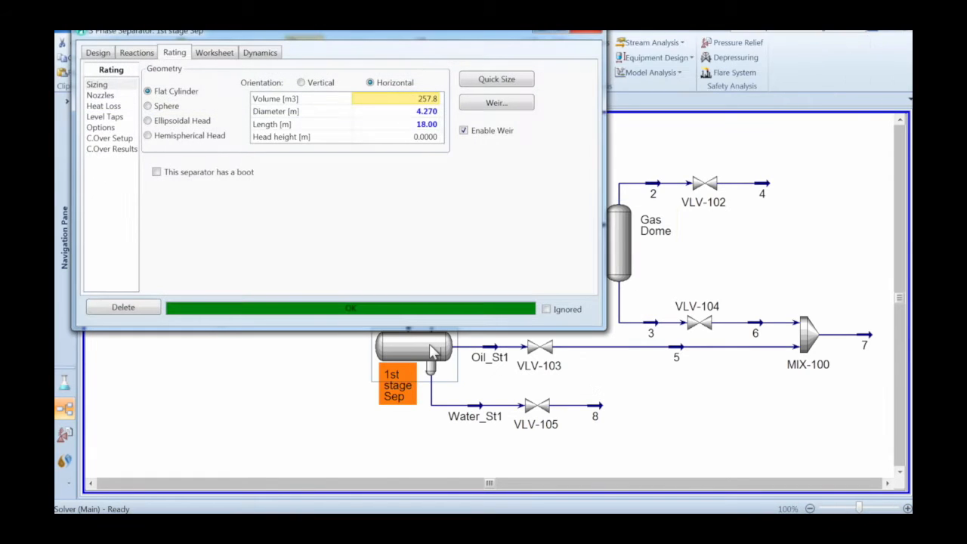
click(112, 149)
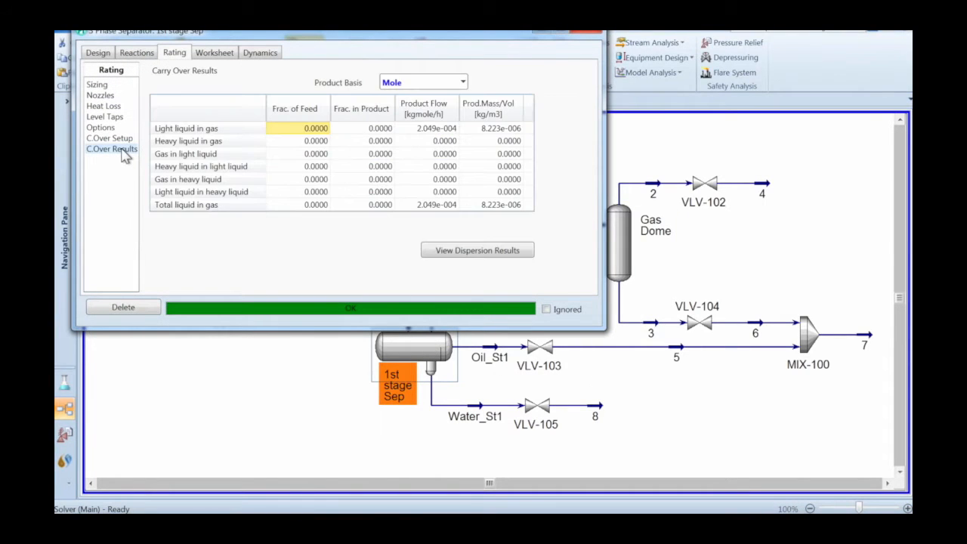
mouse_move(426, 128)
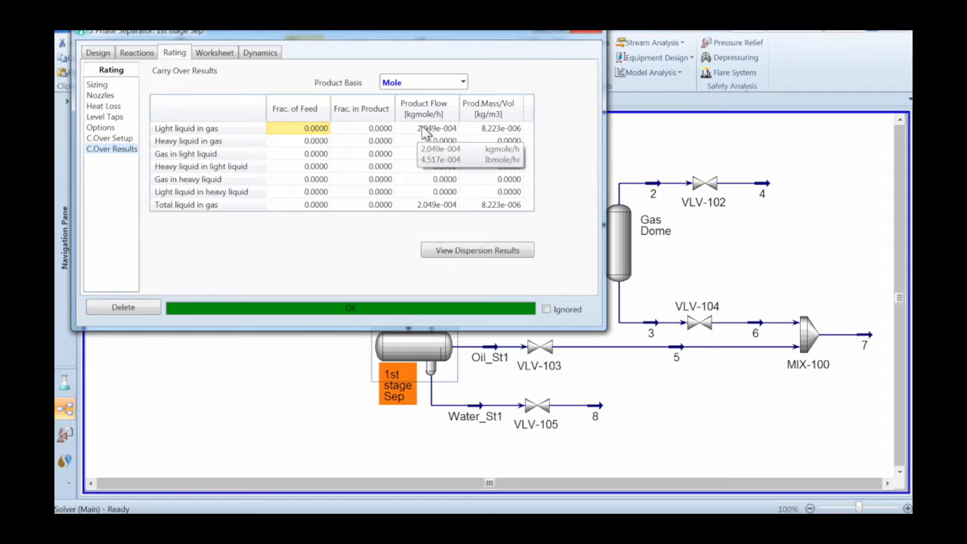
click(463, 81)
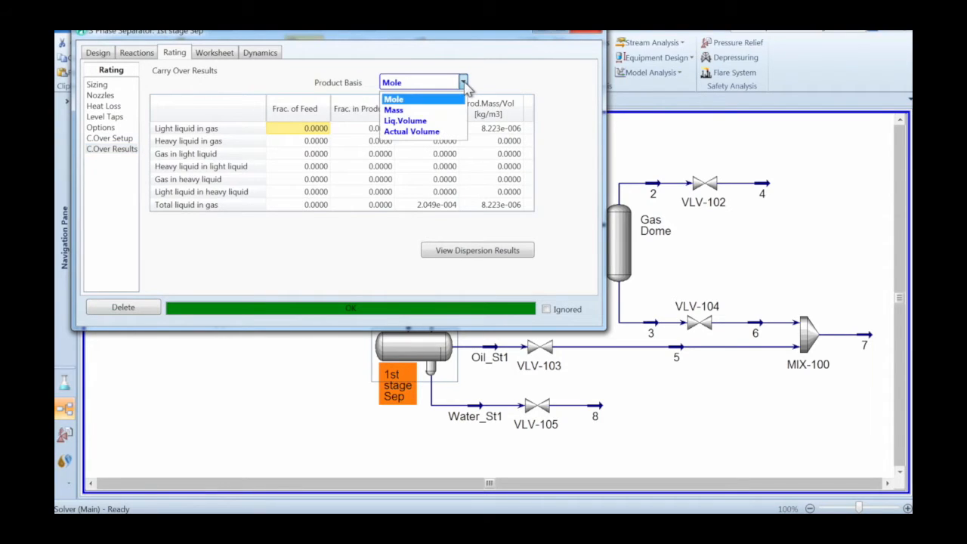
click(412, 130)
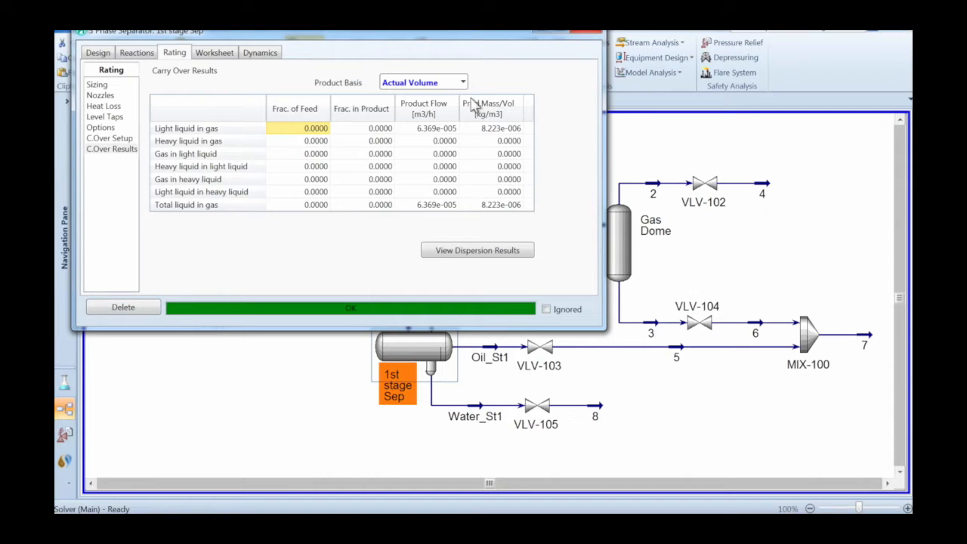
click(424, 81)
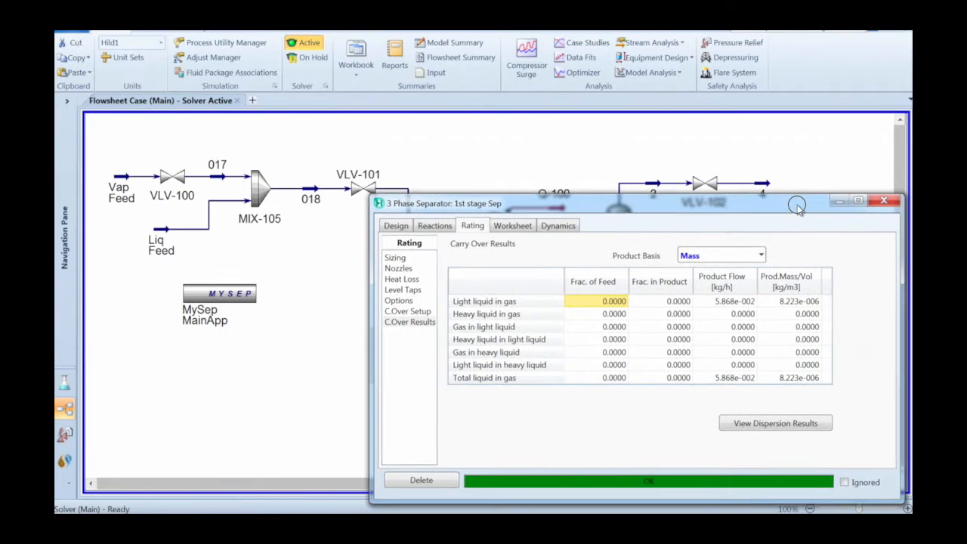
mouse_move(129, 187)
text(7)
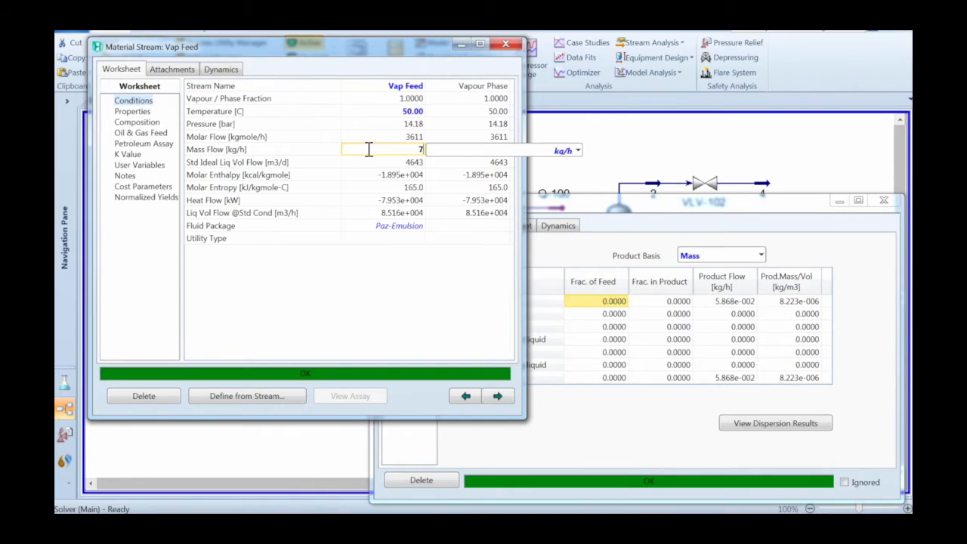
Set Vap Feed's mass flow to 7e4 kg/h and bring up MIX-105's worksheet
text(e4)
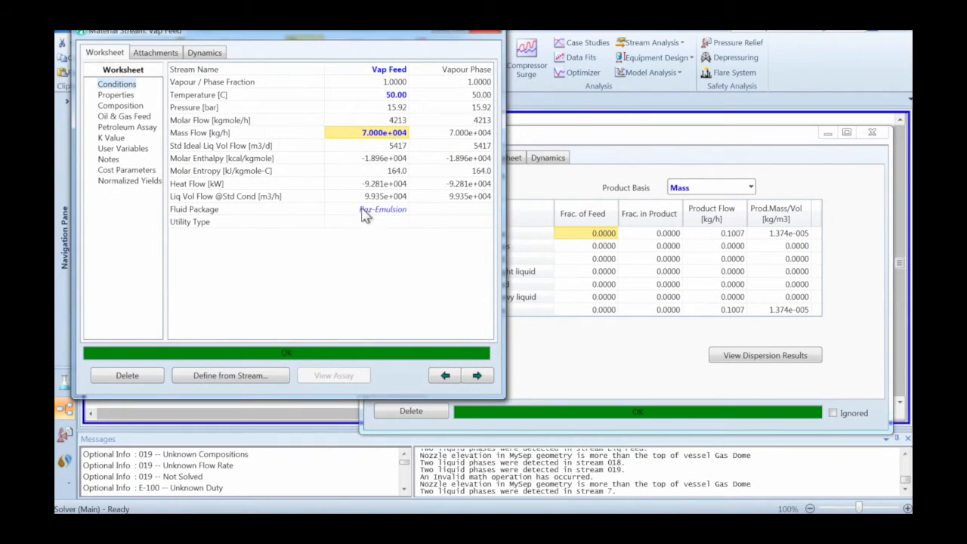
mouse_move(380, 271)
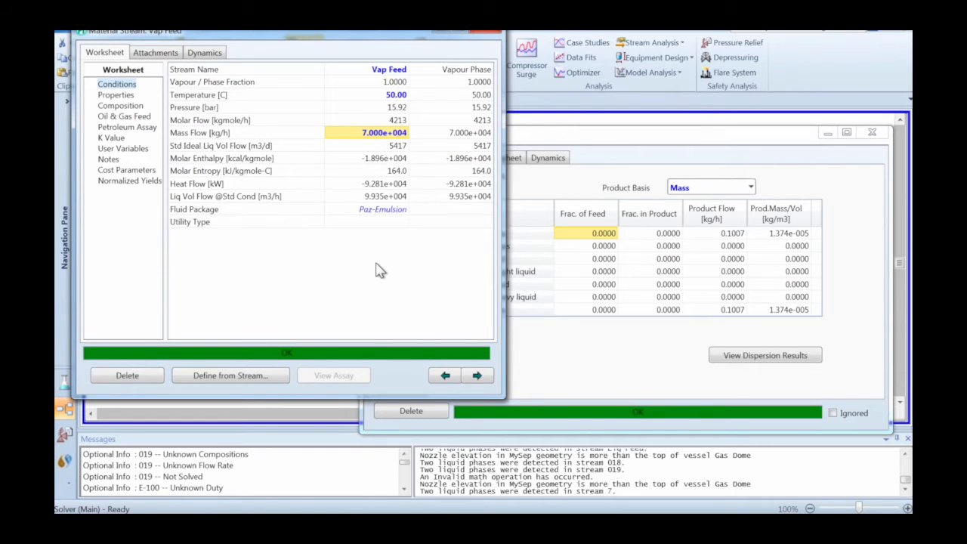
mouse_move(430, 89)
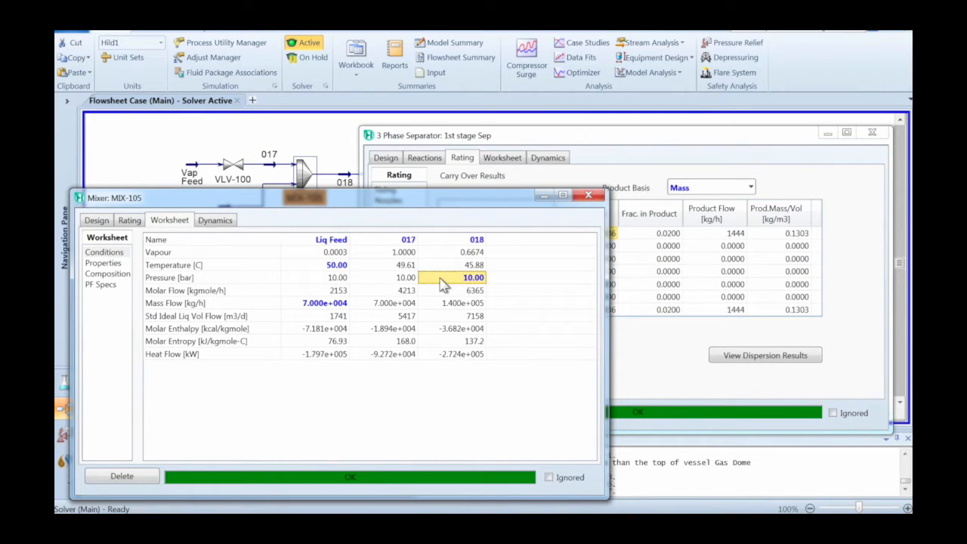
click(473, 278)
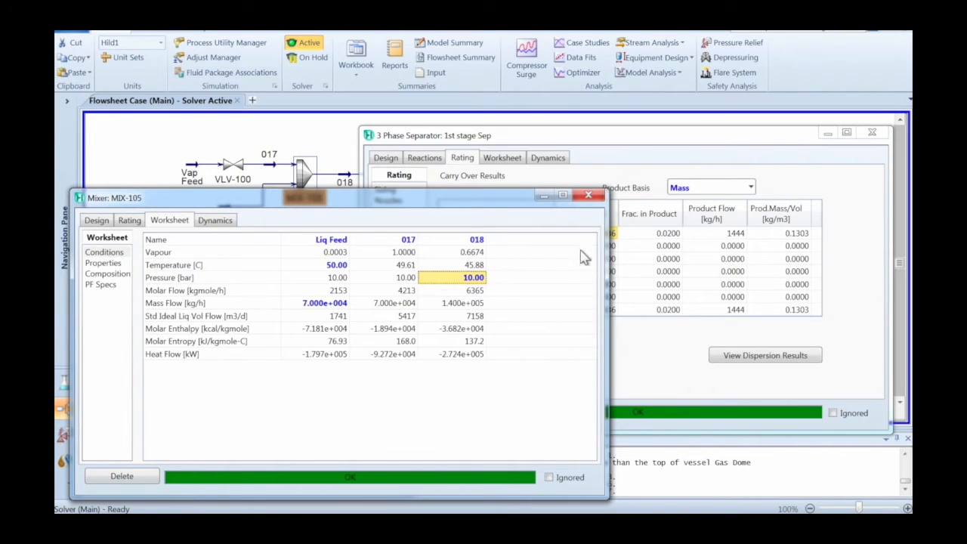
mouse_move(622, 251)
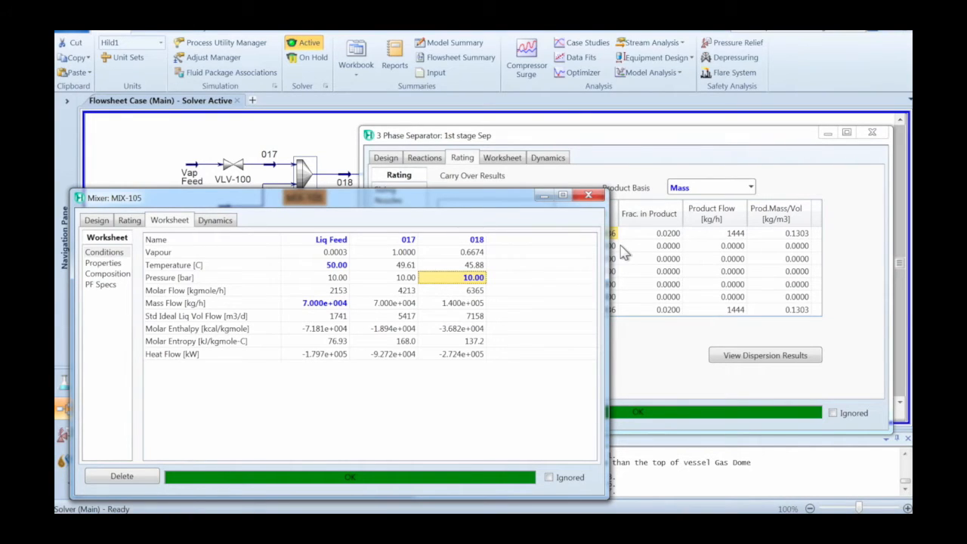
mouse_move(429, 310)
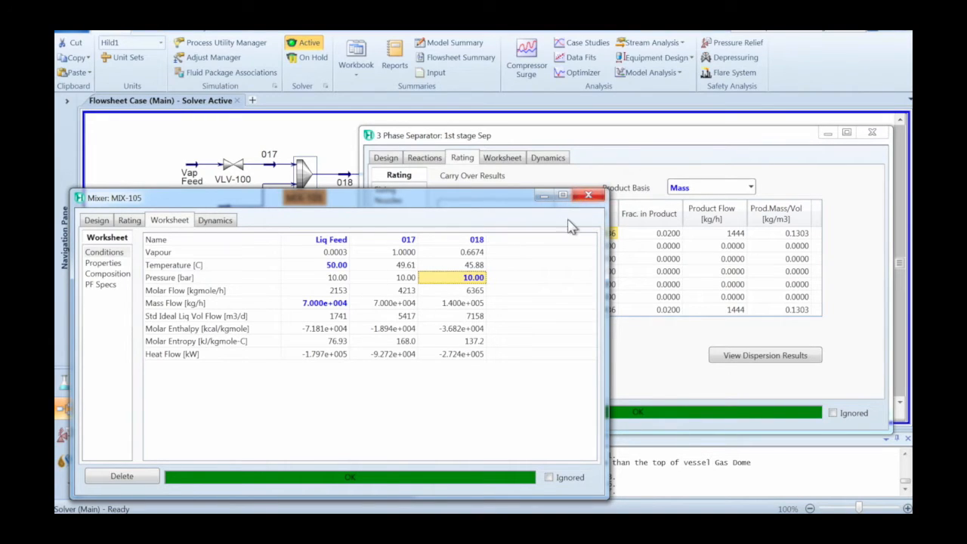
mouse_move(589, 197)
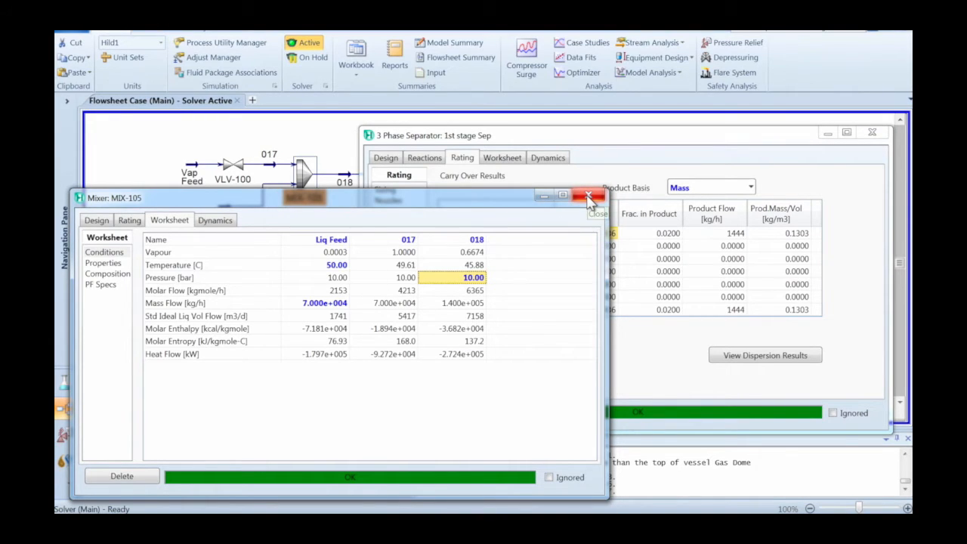
Plot Lgt.In Gas Product carryover dispersion and choose a series colour in Graph Control
click(765, 355)
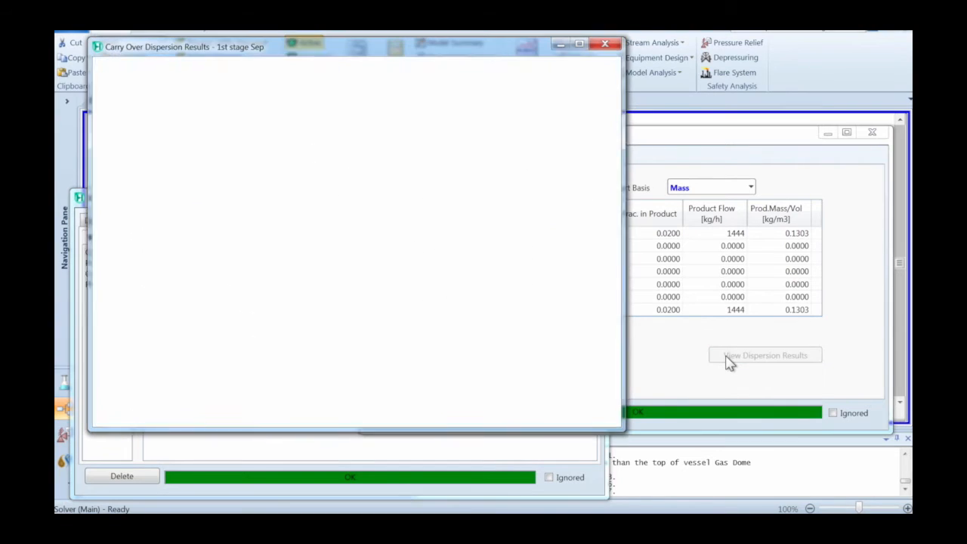
click(765, 355)
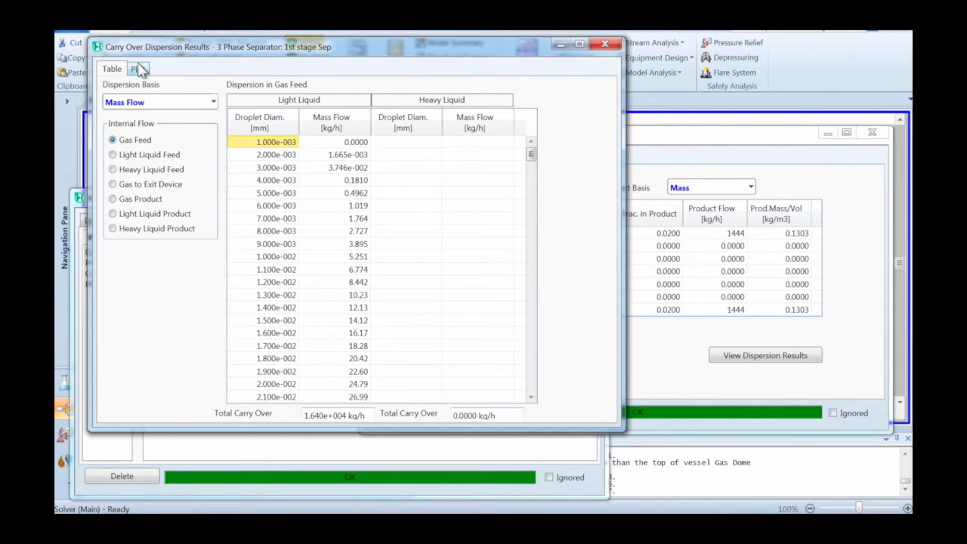
click(139, 70)
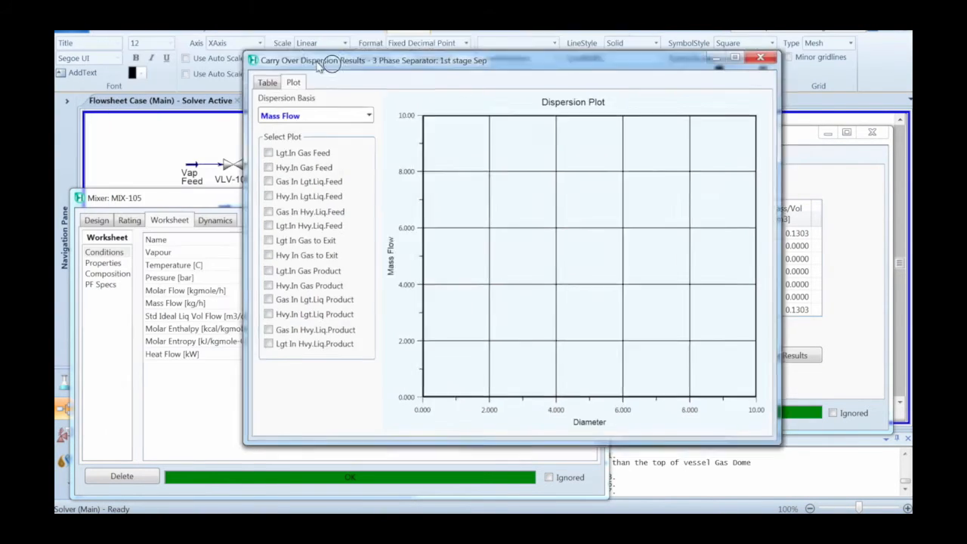
drag(371, 61, 499, 51)
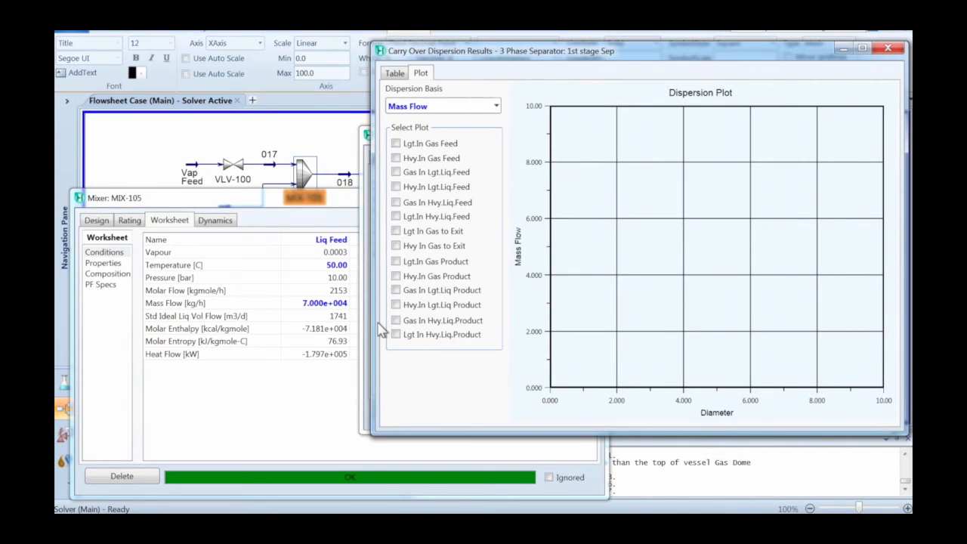
click(396, 261)
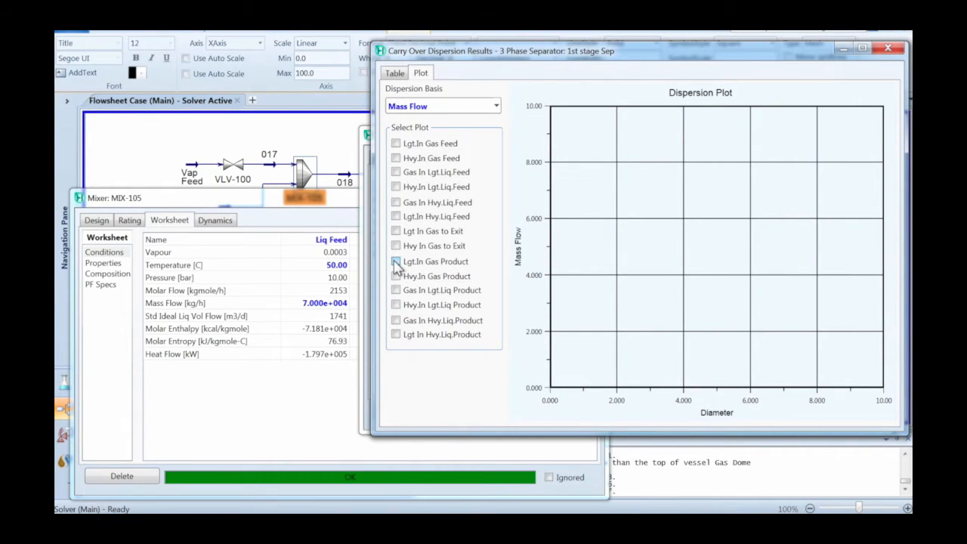
click(396, 260)
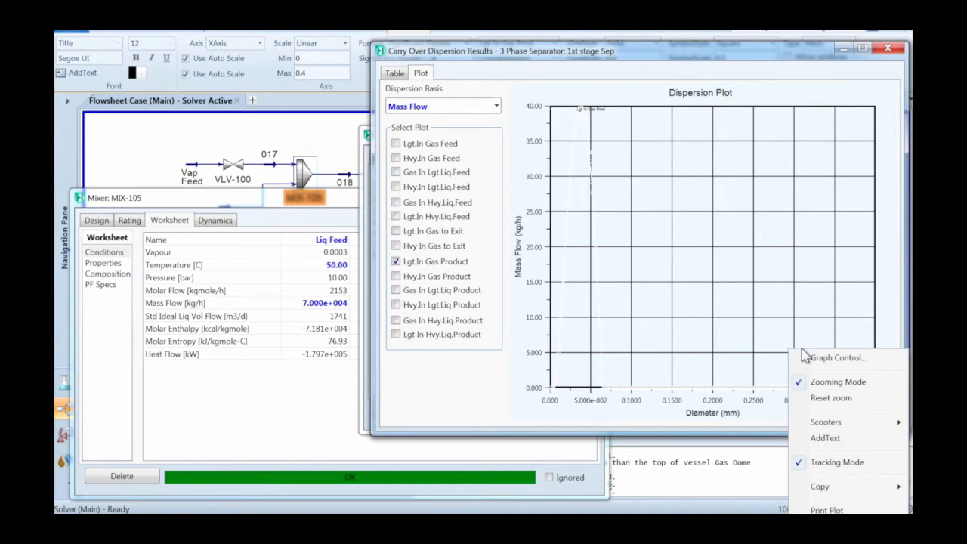
click(837, 357)
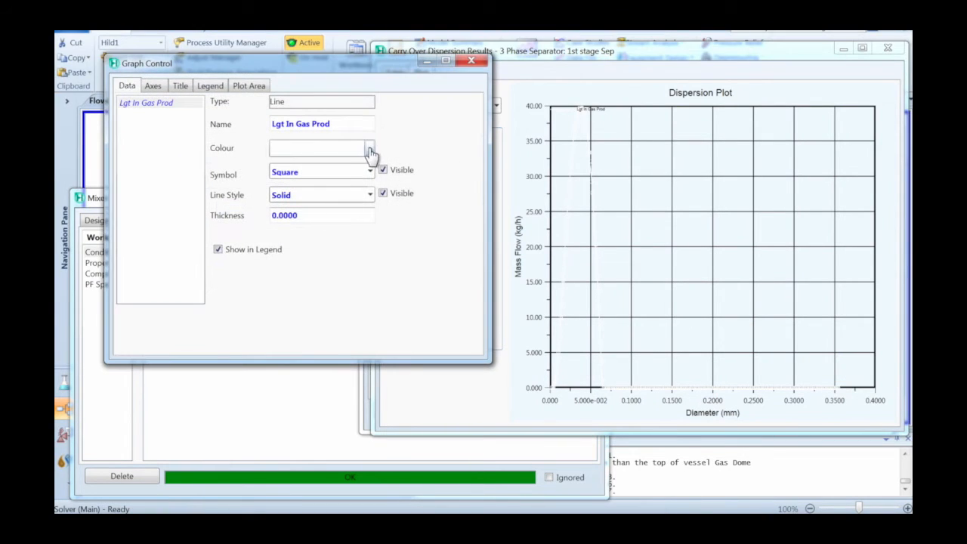
click(368, 148)
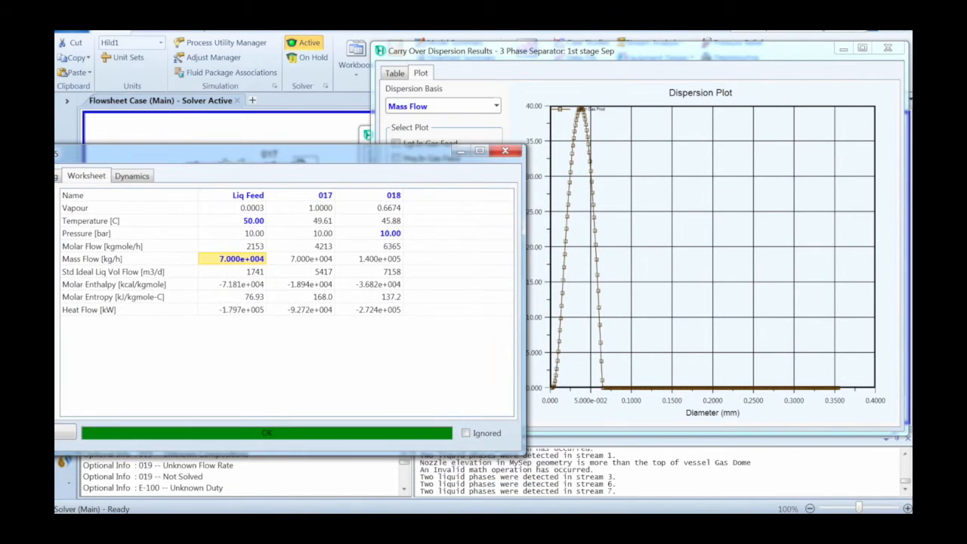
Set Liq Feed to 6e4 kg/h at 10.00 bar in MIX-105's worksheet and close the mixer view
text(6)
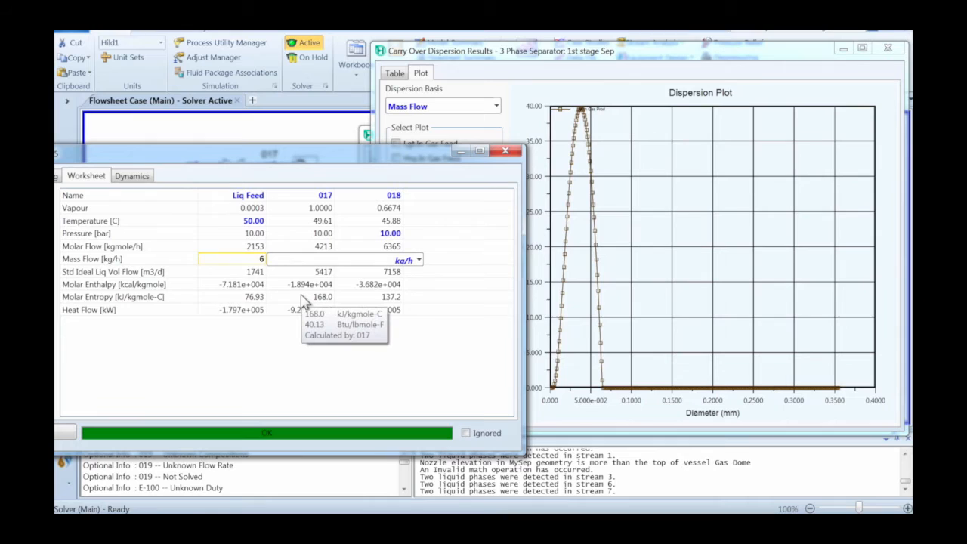
text(6e4)
click(369, 233)
text(12)
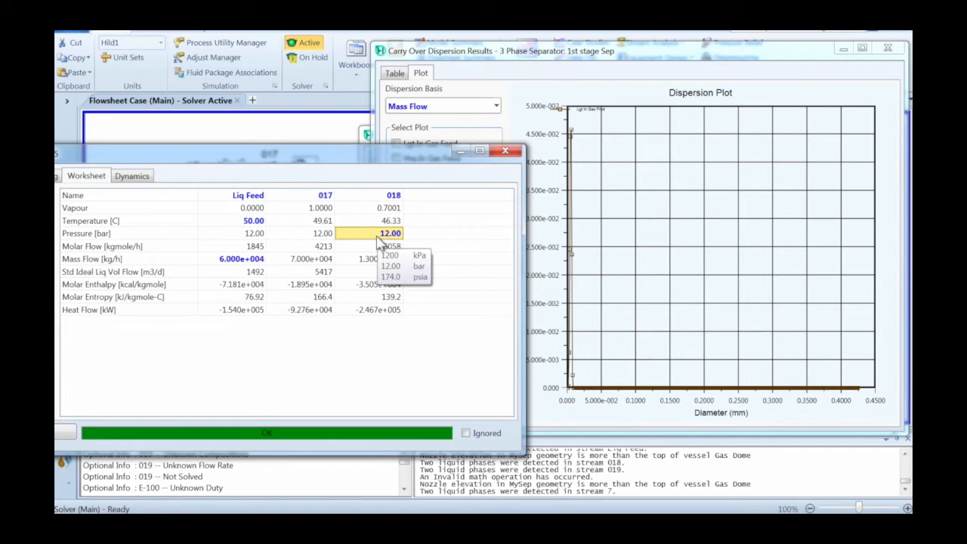
text(10.00)
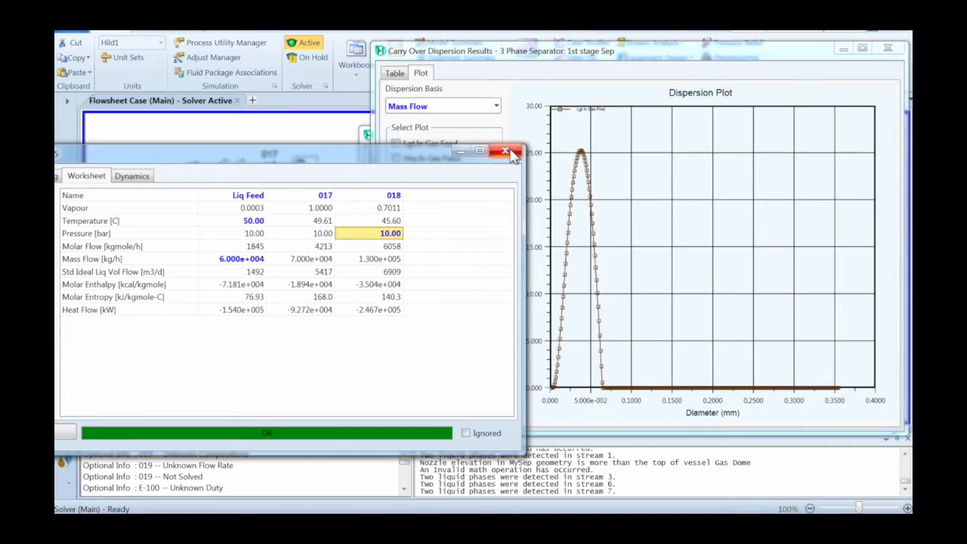
click(504, 151)
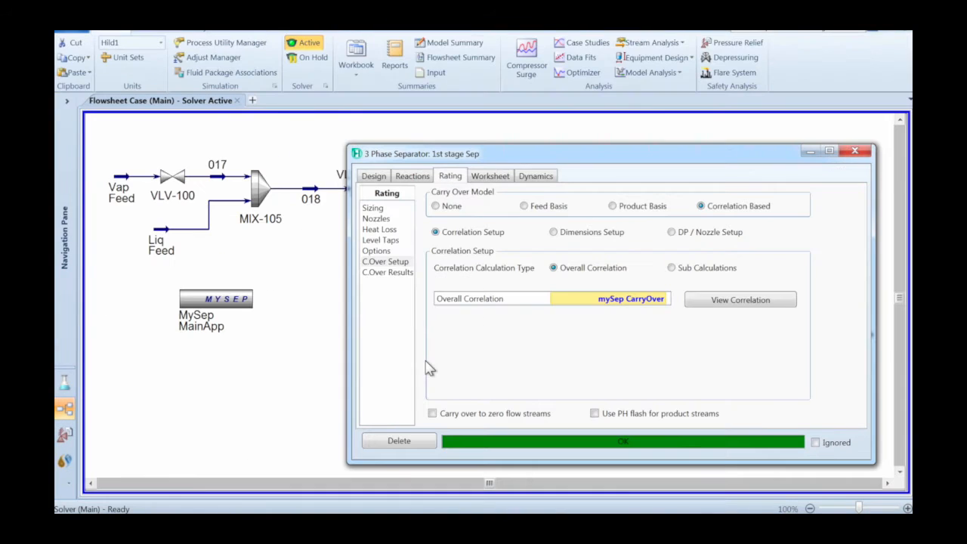
mouse_move(720, 322)
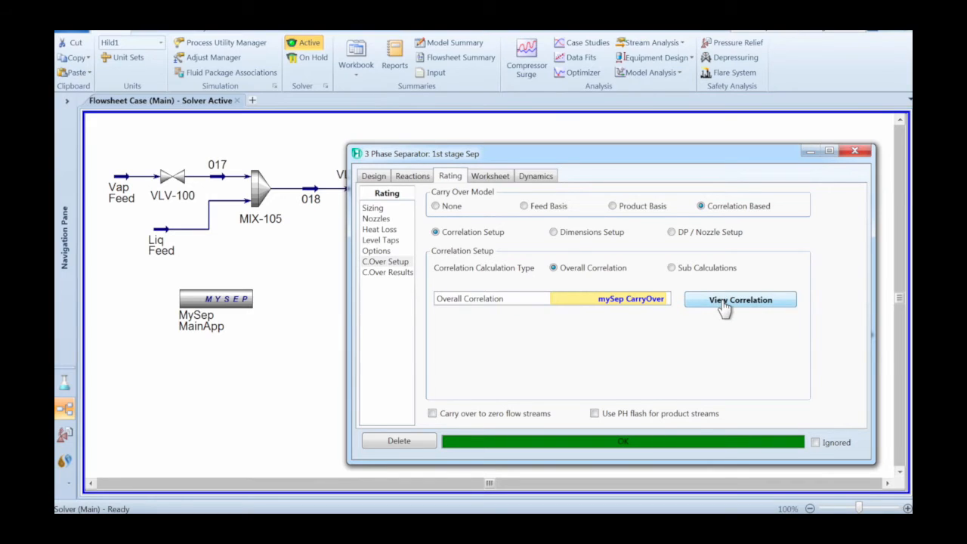
View the 1st stage Sep's MySep correlation results and scroll through the results table
click(740, 300)
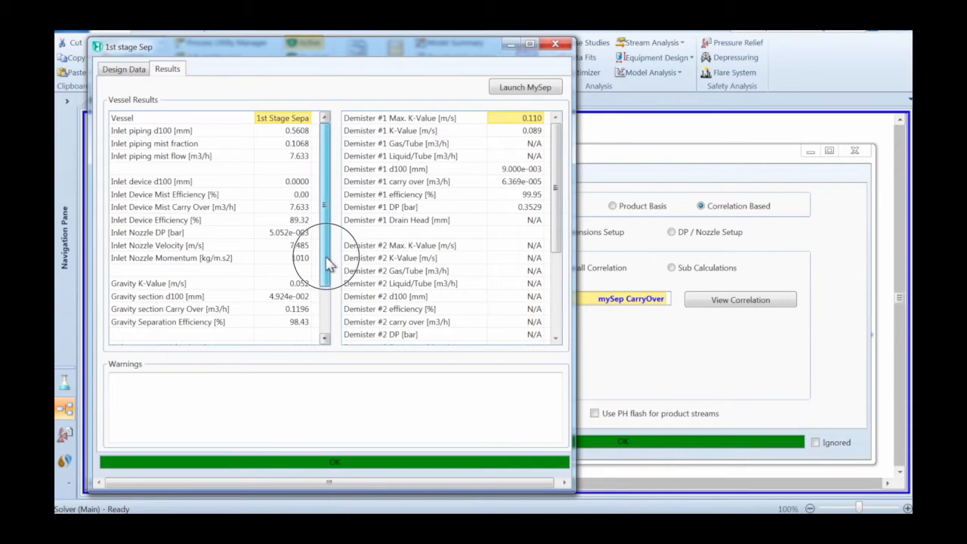
scroll(down, 3)
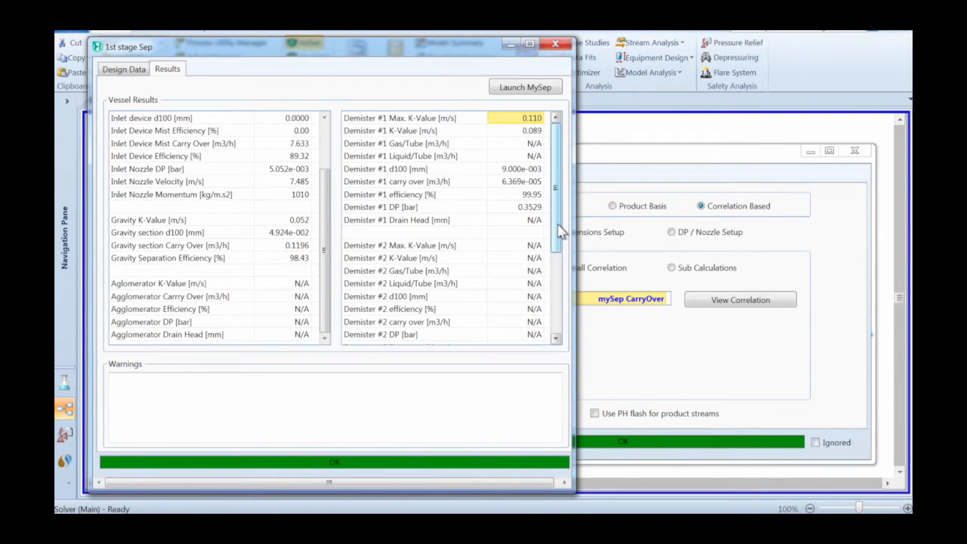
drag(556, 219, 556, 257)
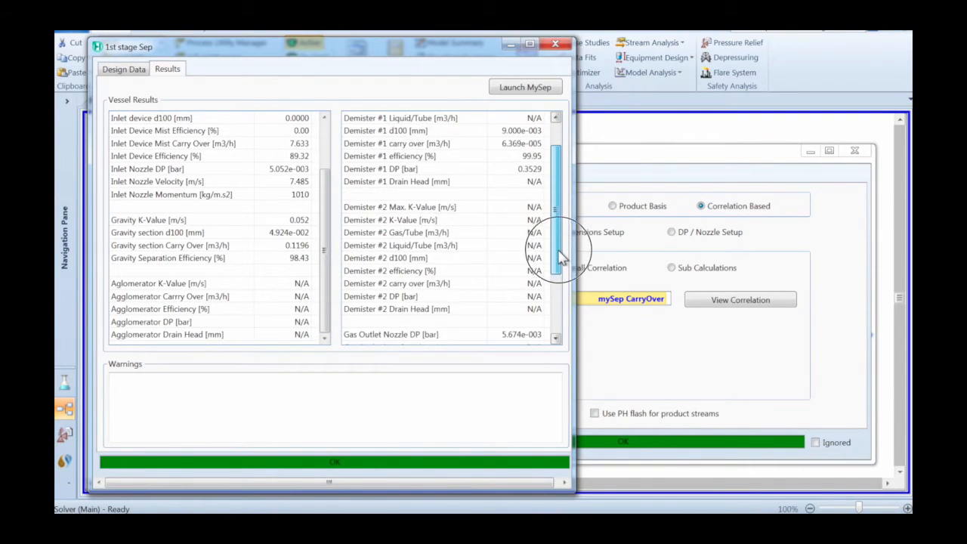
scroll(down, 3)
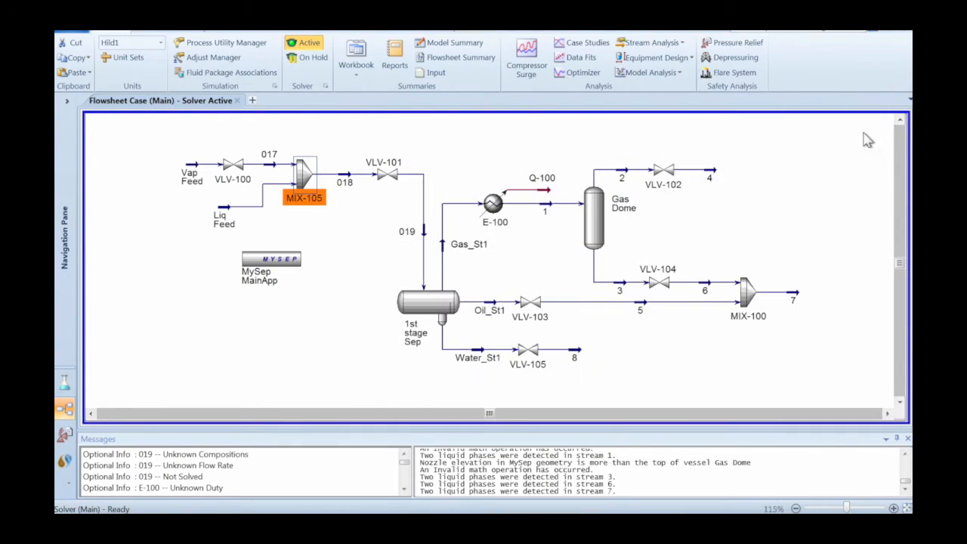
Reveal hidden objects IC-100, IC-101 and IC-102 via the flowsheet's context menu
click(340, 338)
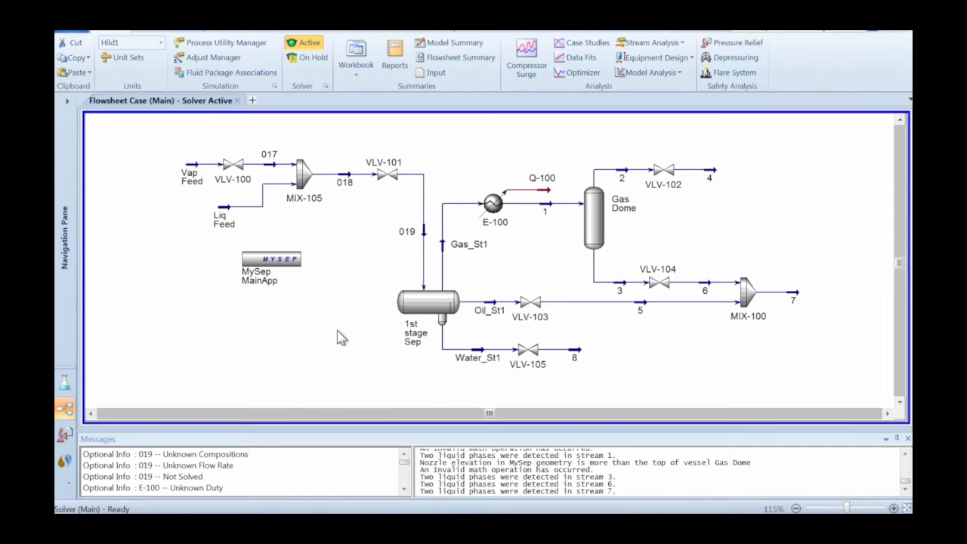
right_click(340, 335)
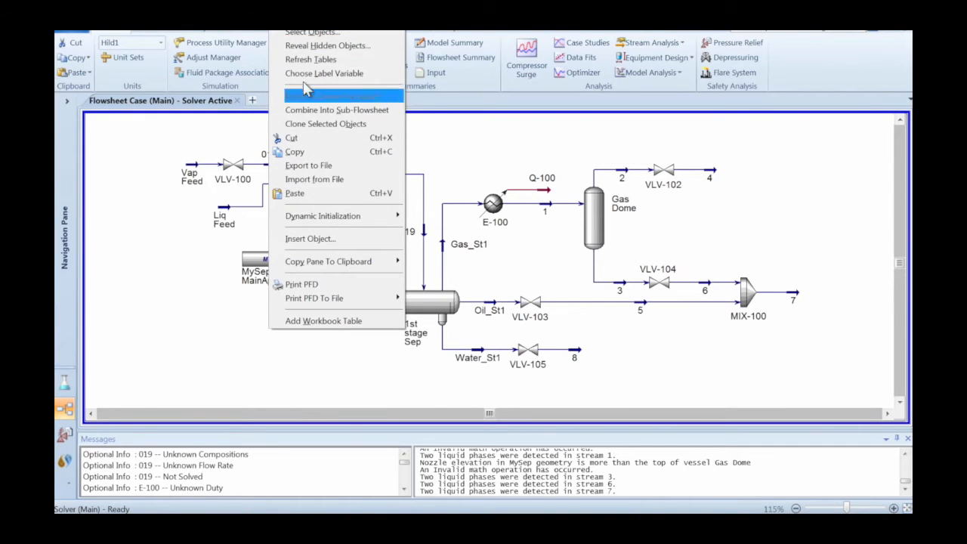
click(327, 45)
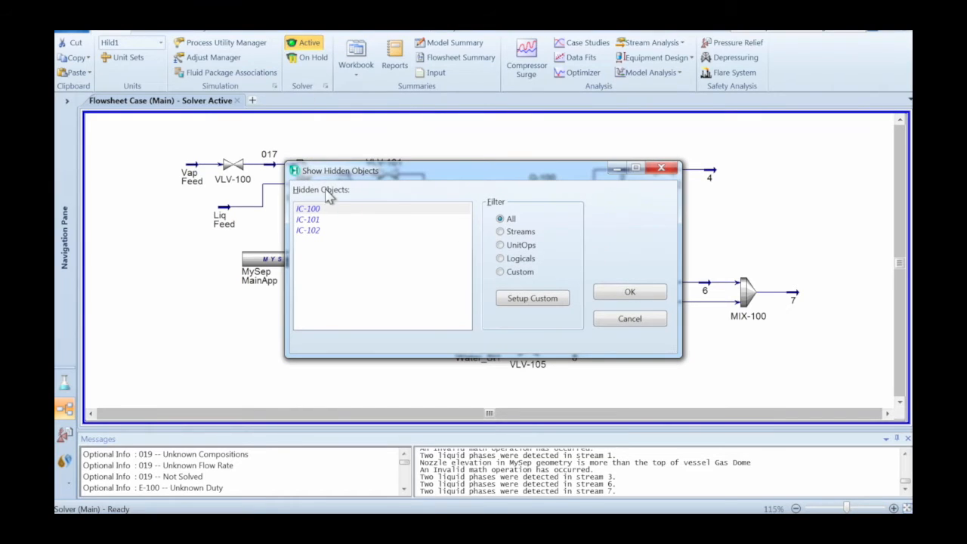
click(308, 230)
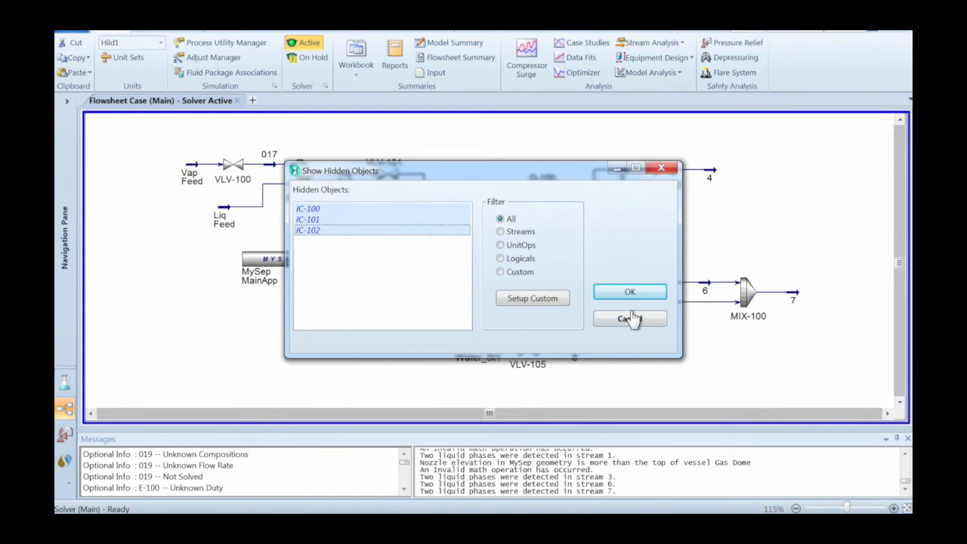
click(629, 292)
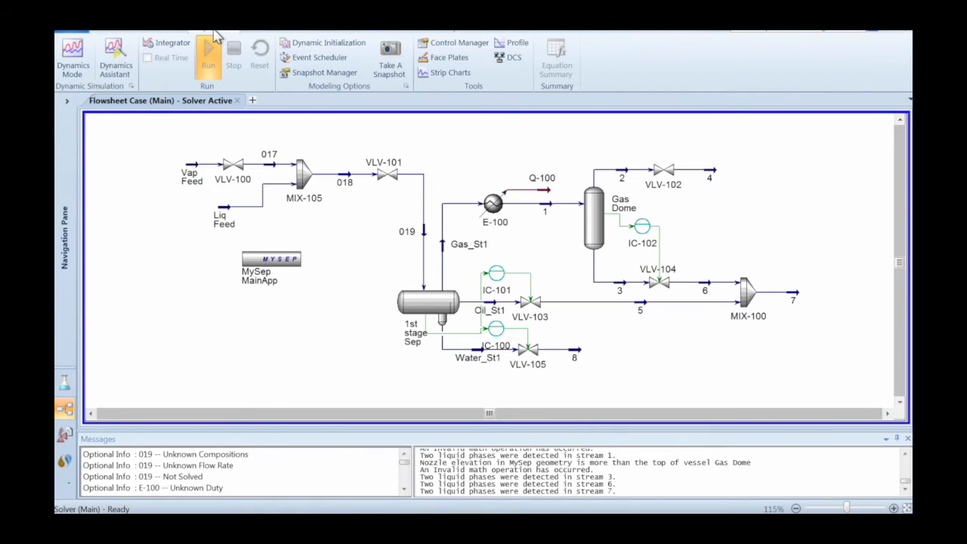
mouse_move(72, 52)
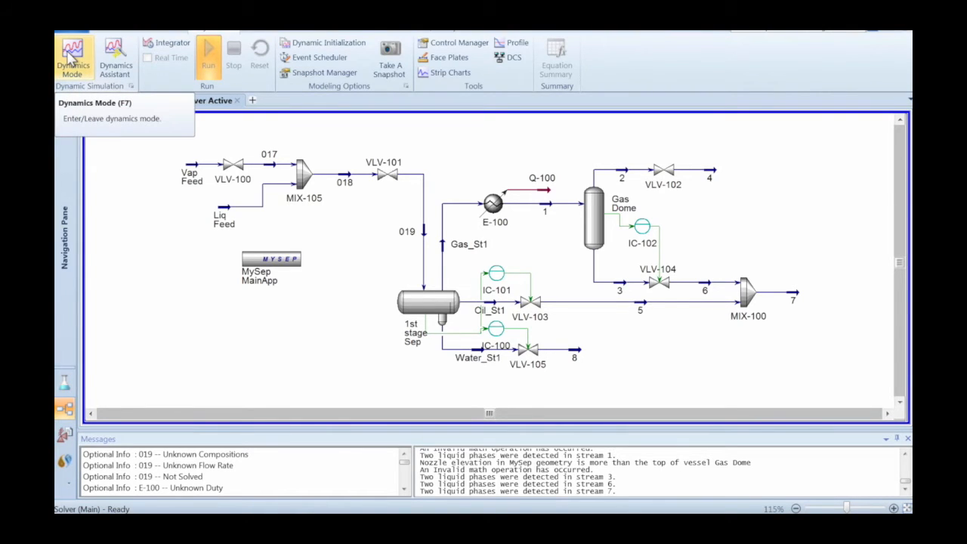
click(72, 58)
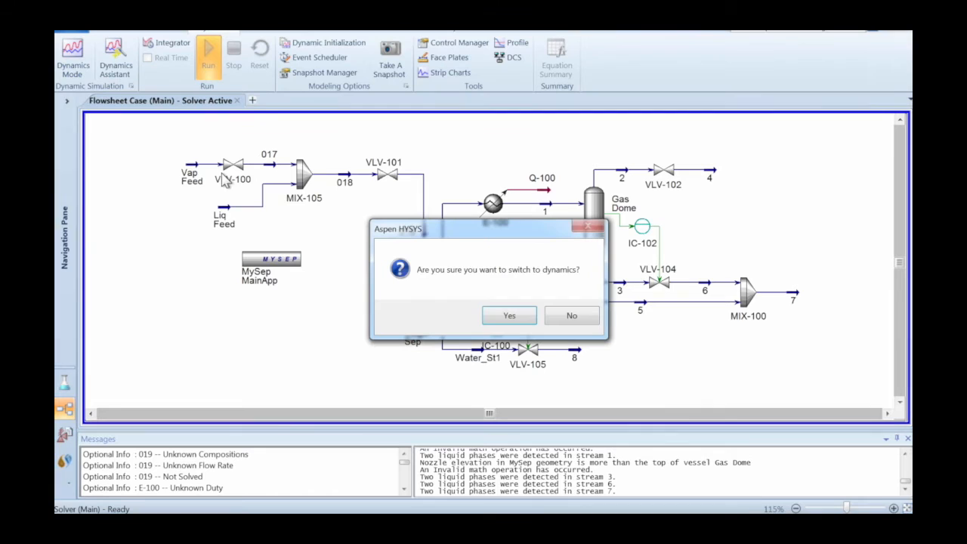
click(507, 316)
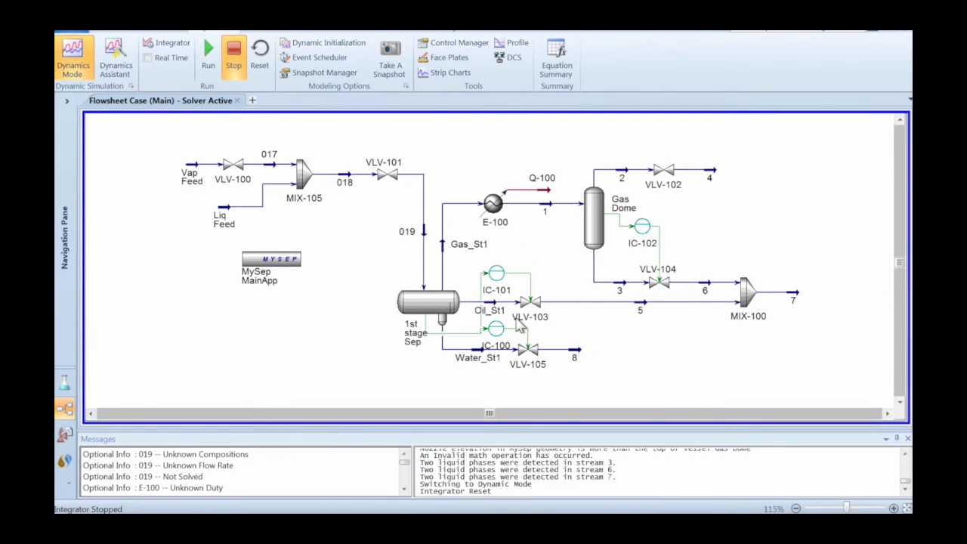
mouse_move(229, 229)
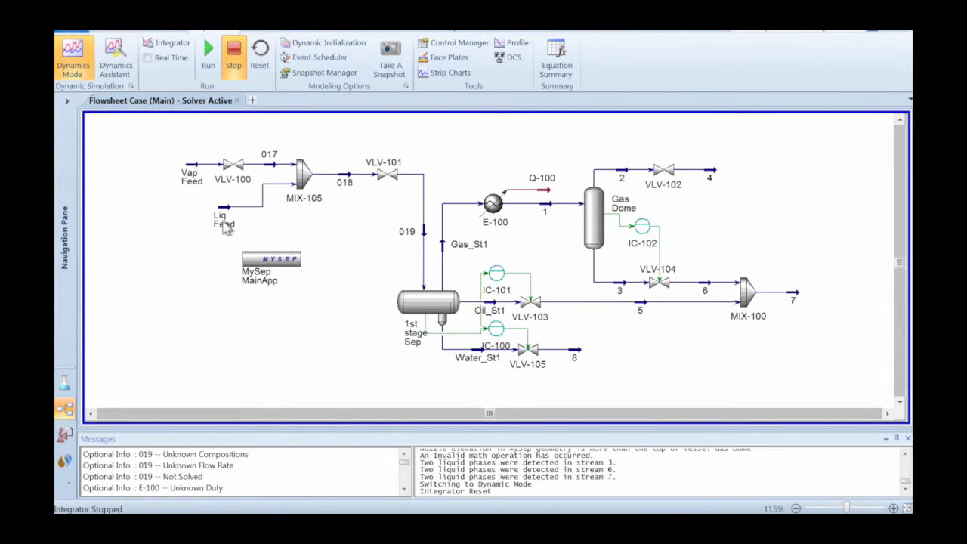
mouse_move(209, 54)
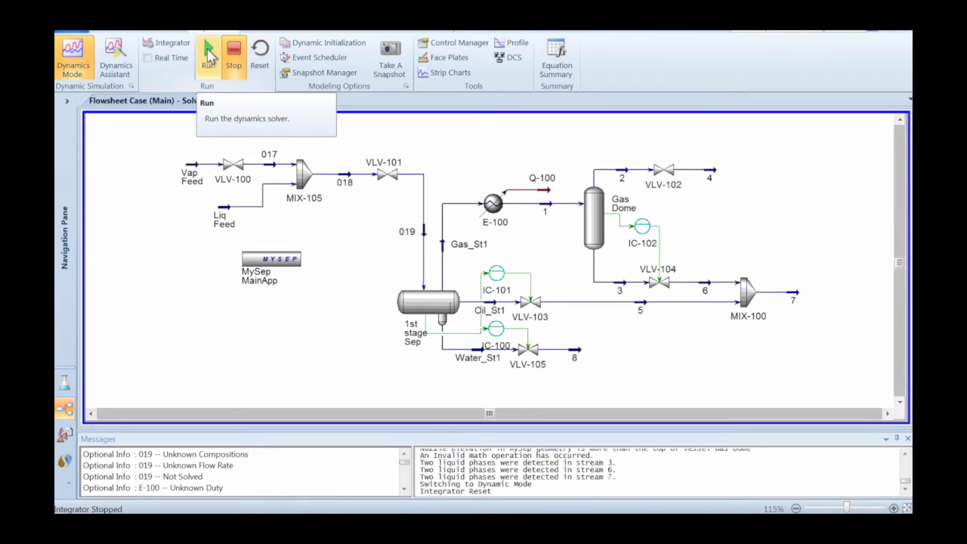
click(209, 57)
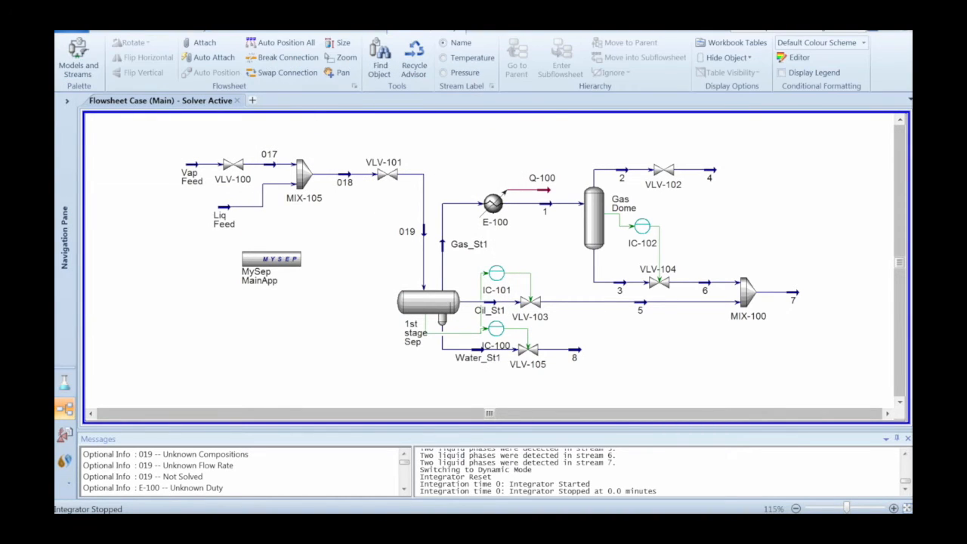
click(865, 42)
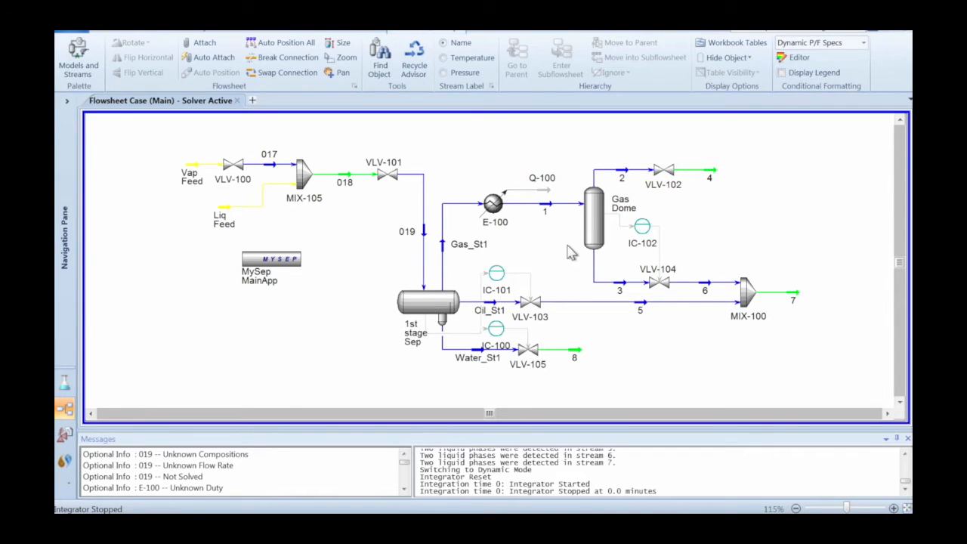
double_click(345, 183)
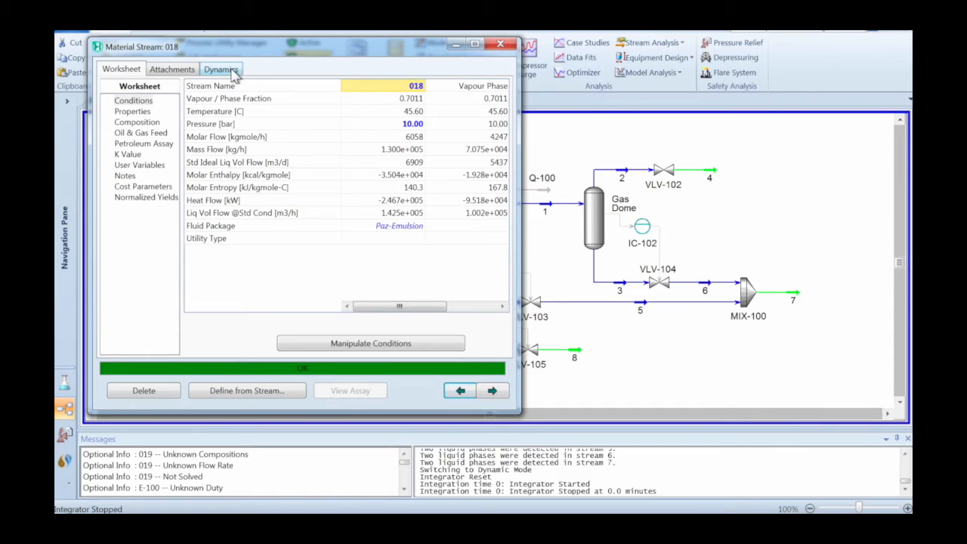
click(220, 69)
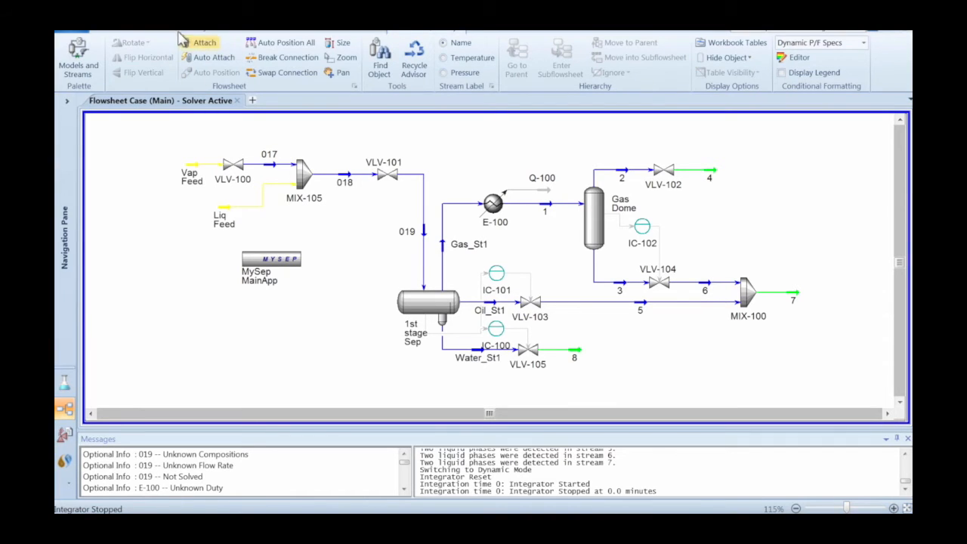
click(209, 57)
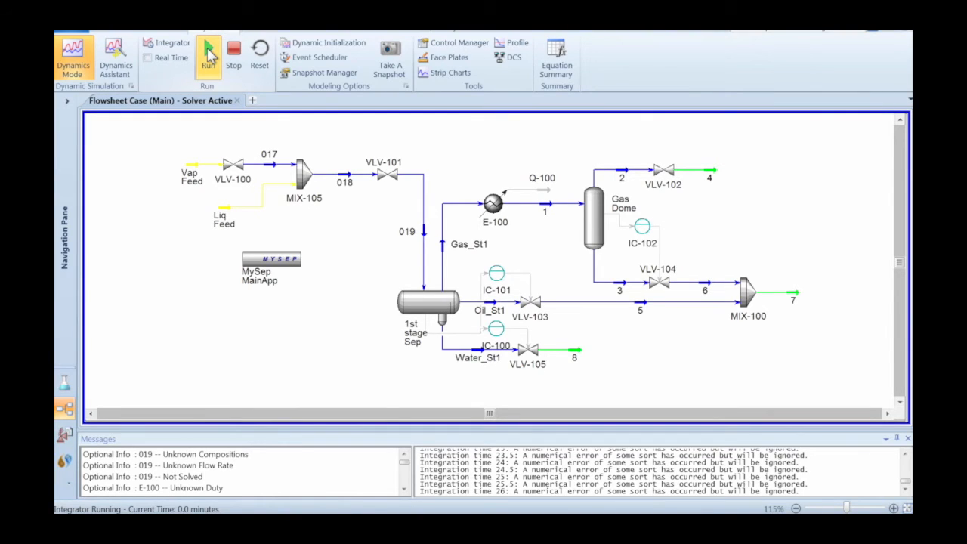
Start the dynamic integration and bring up the 1st stage Sep's carry-over setup
click(208, 63)
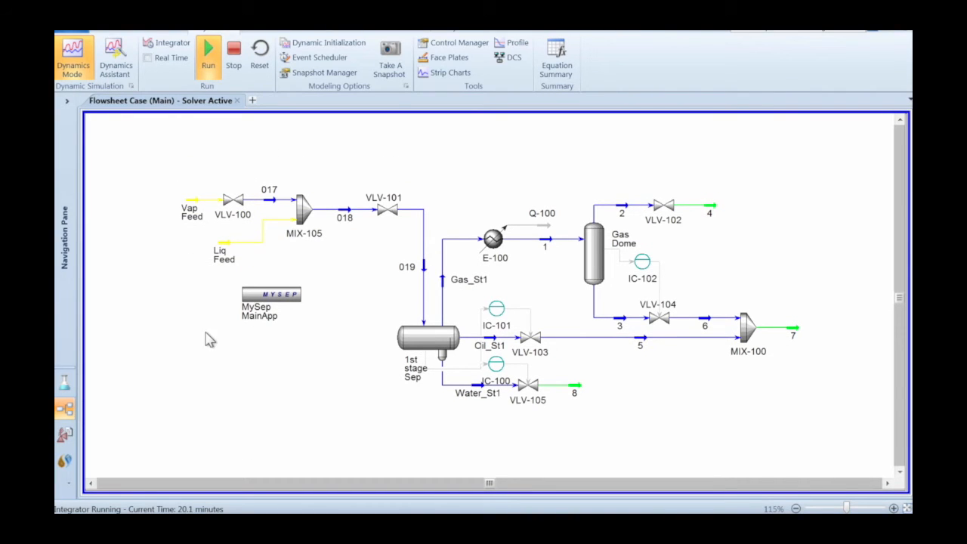
double_click(429, 336)
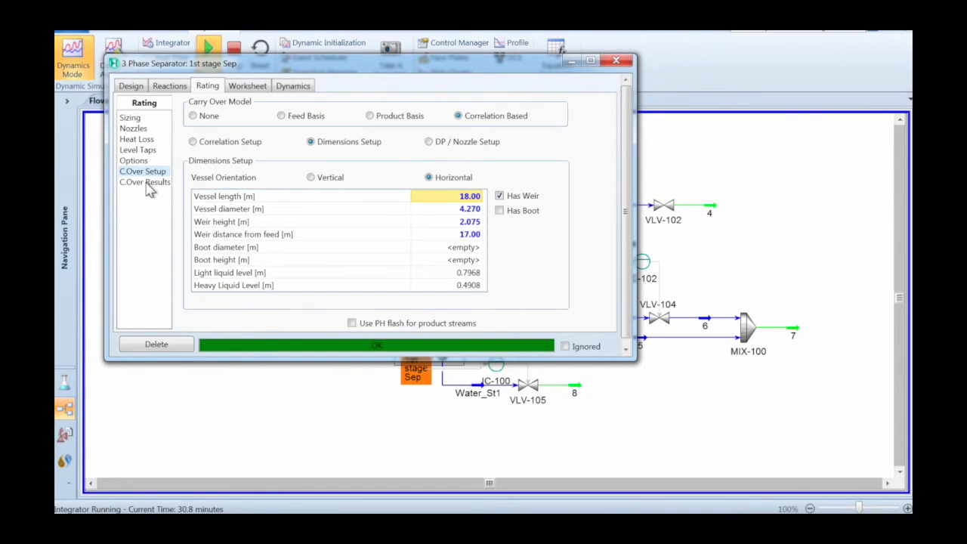
Stop the integrator and review carry-over results plus the droplet dispersion plot and table, all zero
click(145, 182)
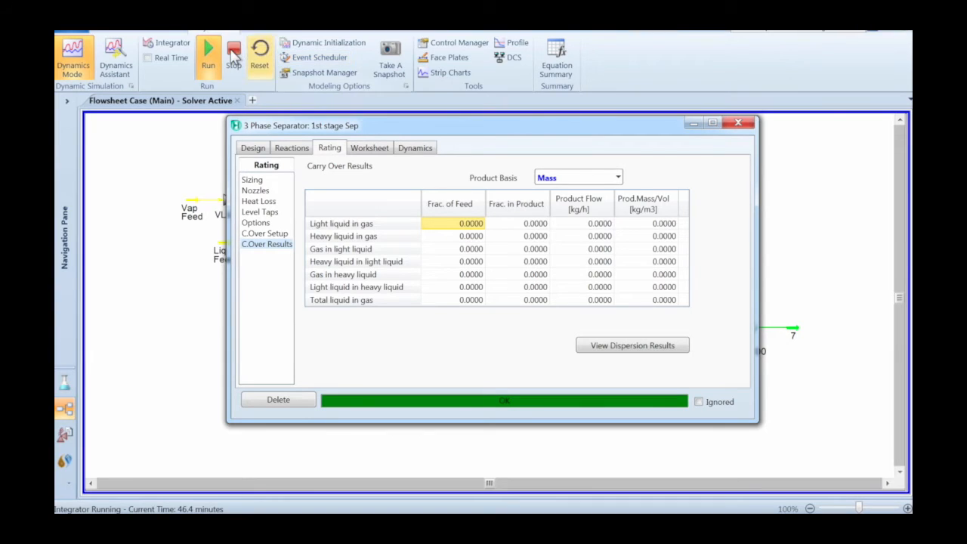
click(233, 57)
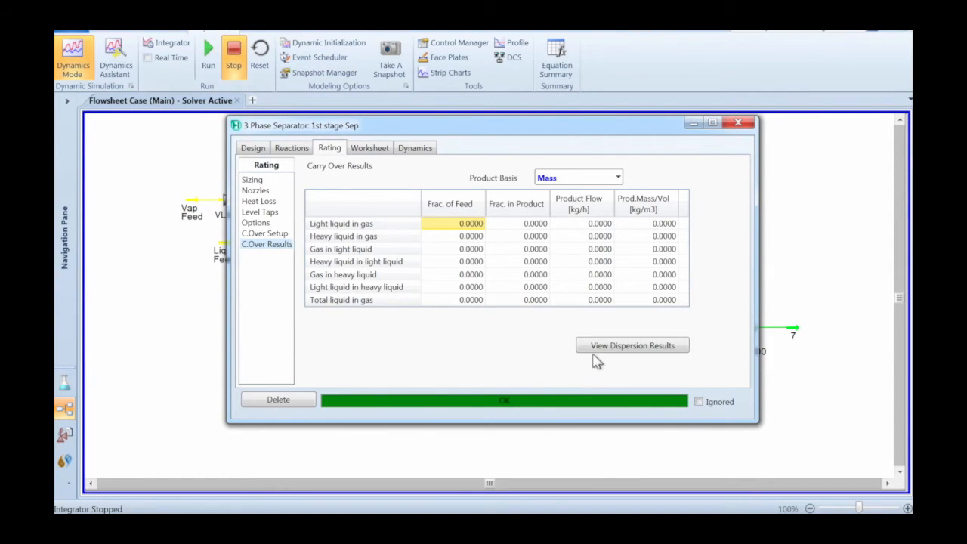
click(632, 345)
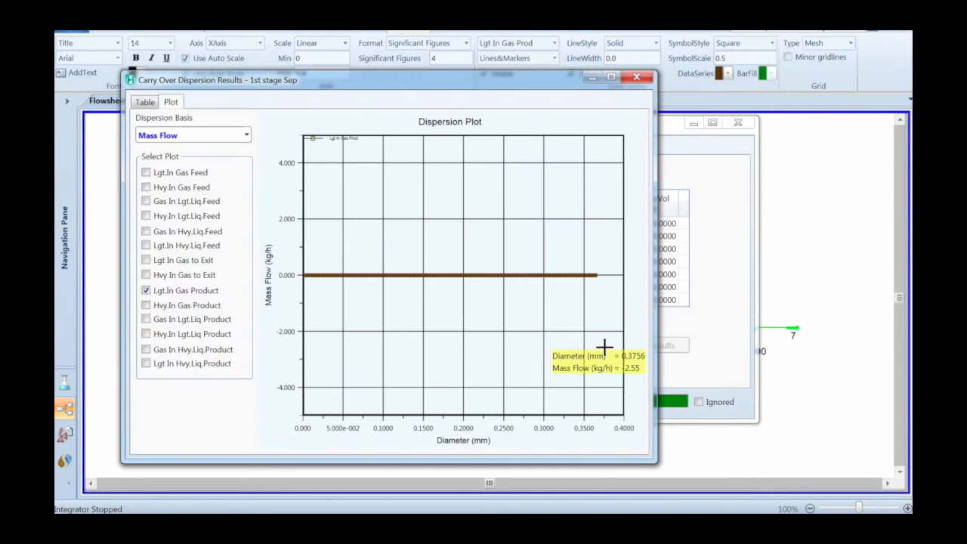
click(145, 103)
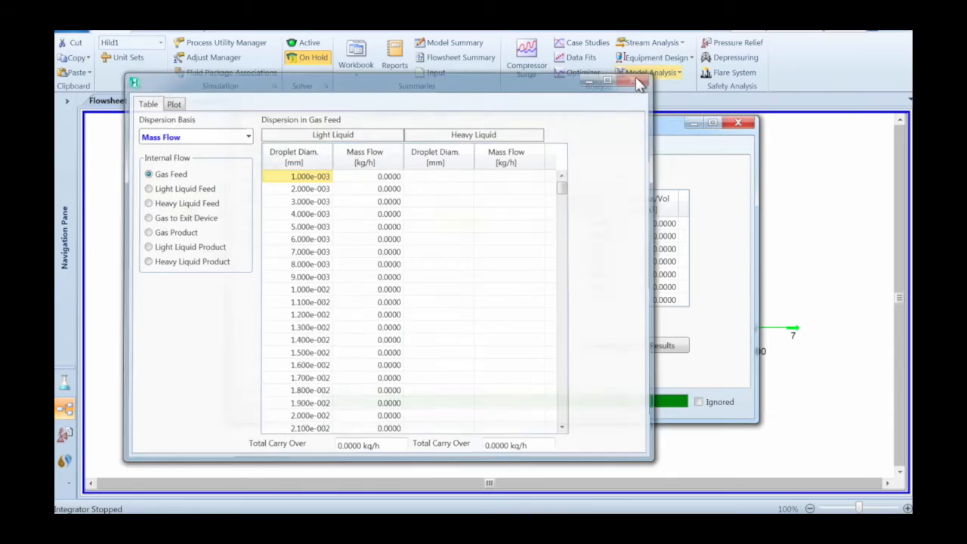
click(629, 81)
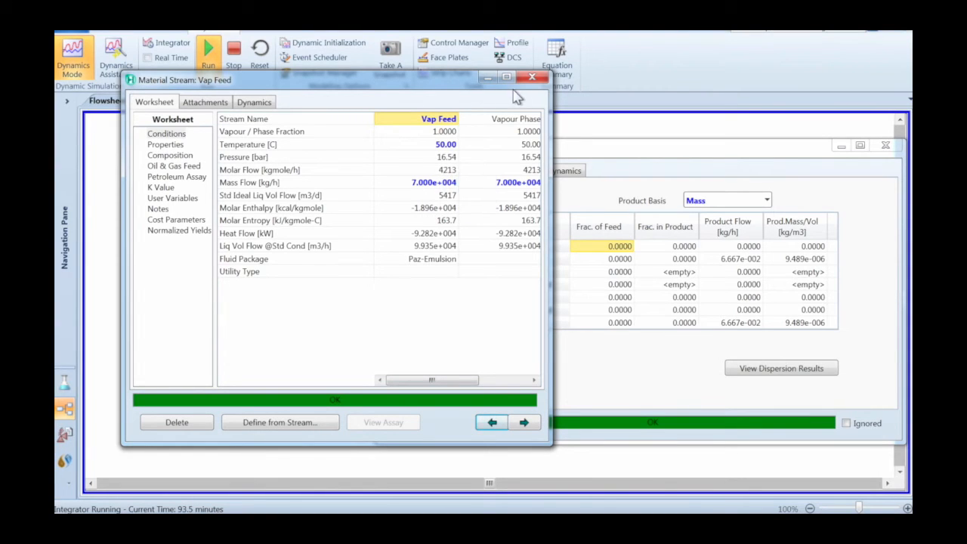
Set VLV-102's valve opening to 100% so light liquid carry-over rises to about 1769 kg/h
click(532, 79)
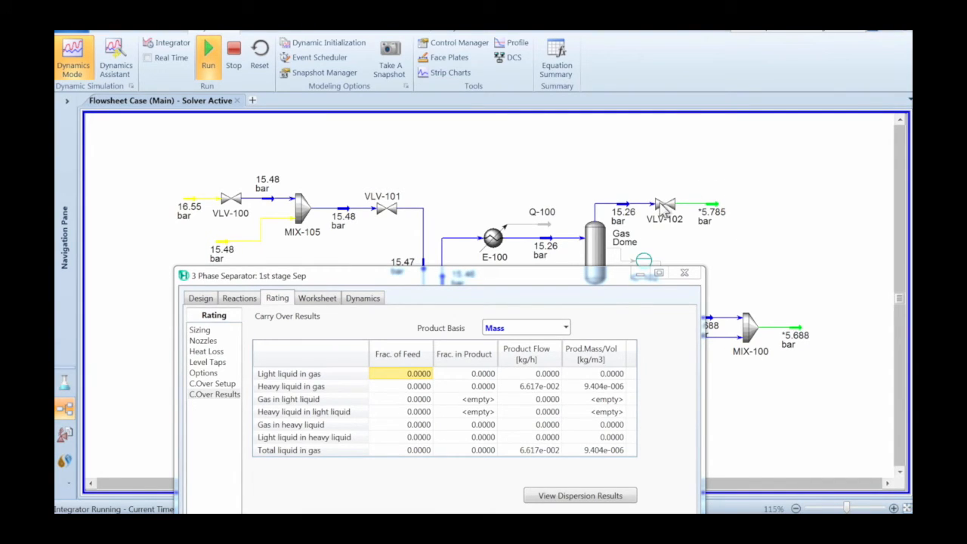
double_click(665, 205)
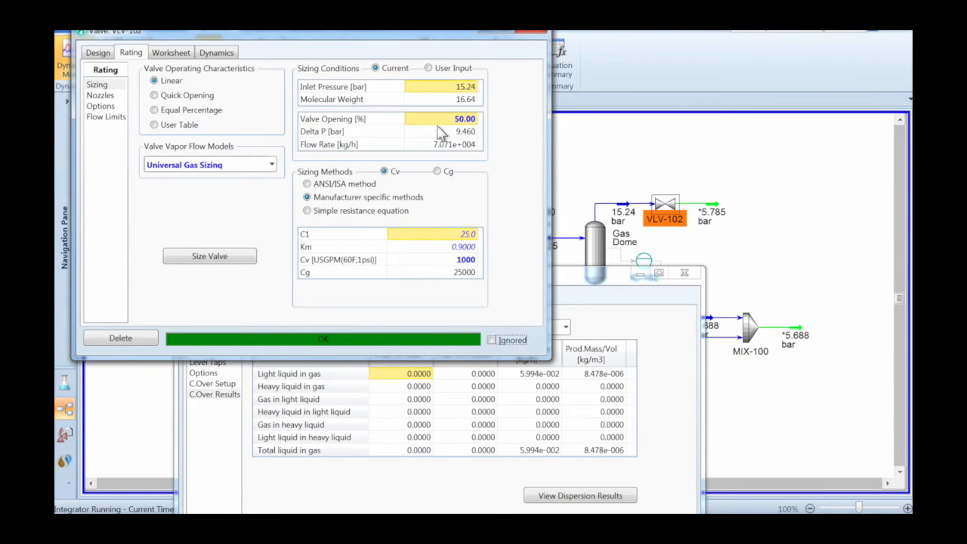
text(100)
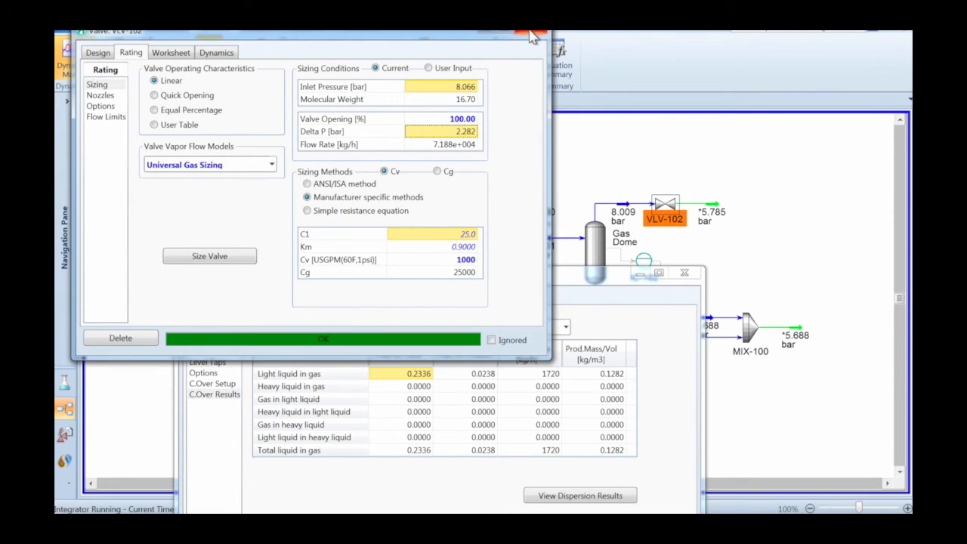
click(529, 34)
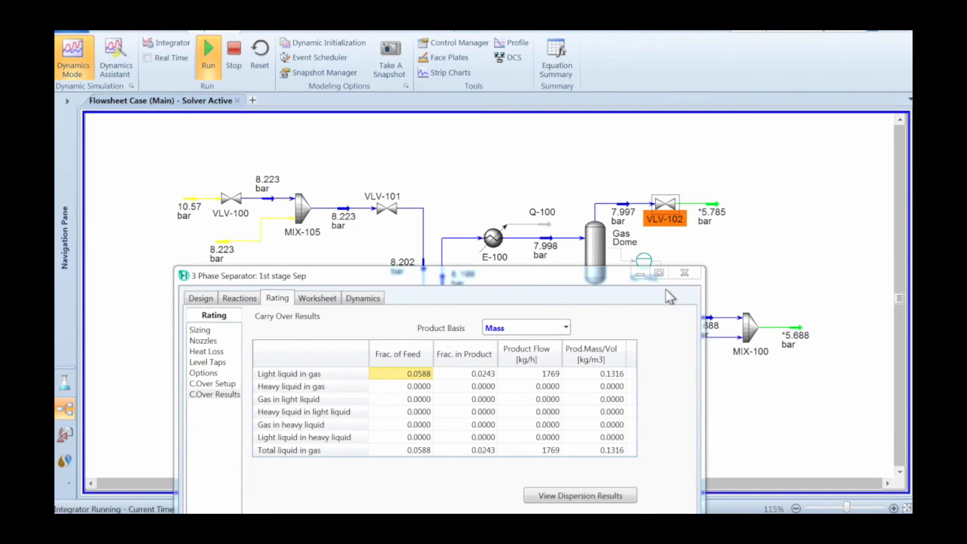
click(684, 272)
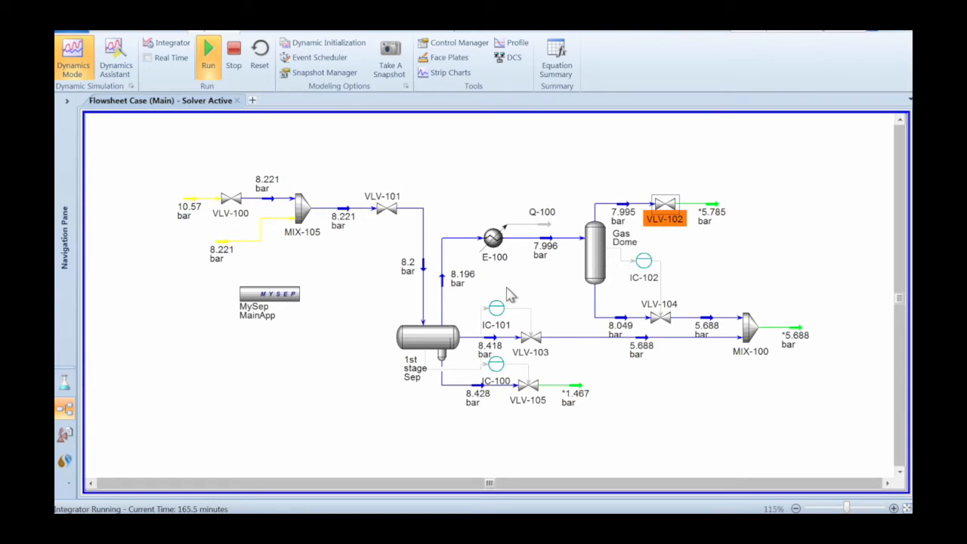
Review the 1st stage Sep's MySep vessel results warning the demister K-value exceeds maximum
click(430, 344)
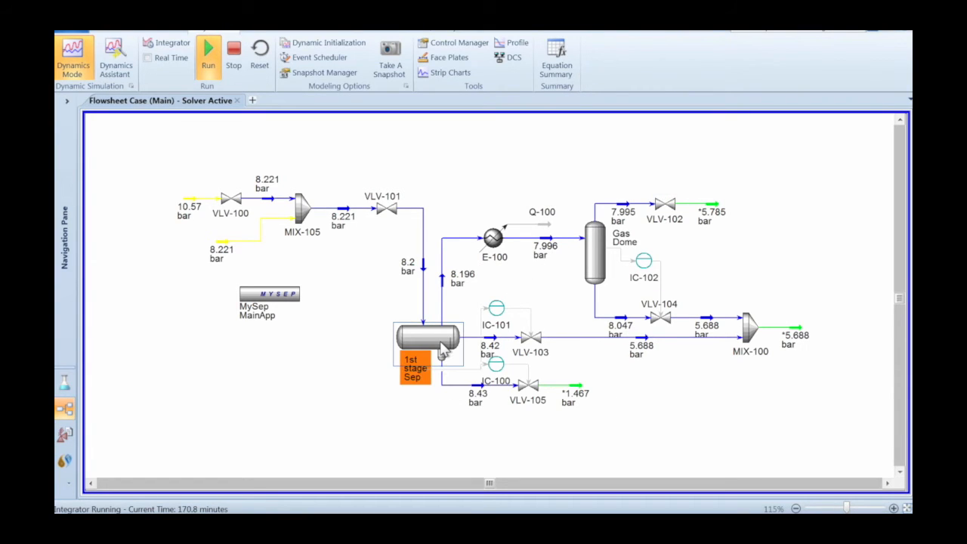
double_click(429, 344)
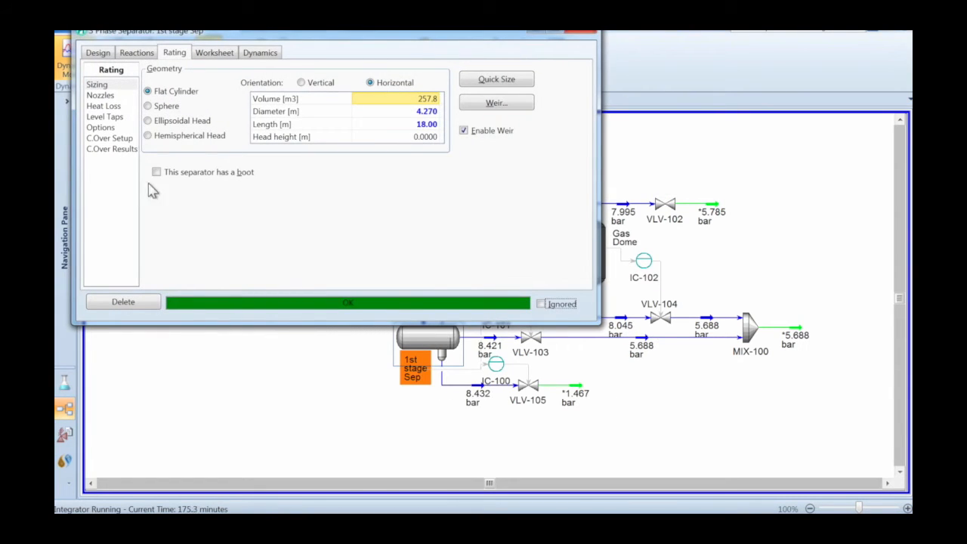
click(111, 150)
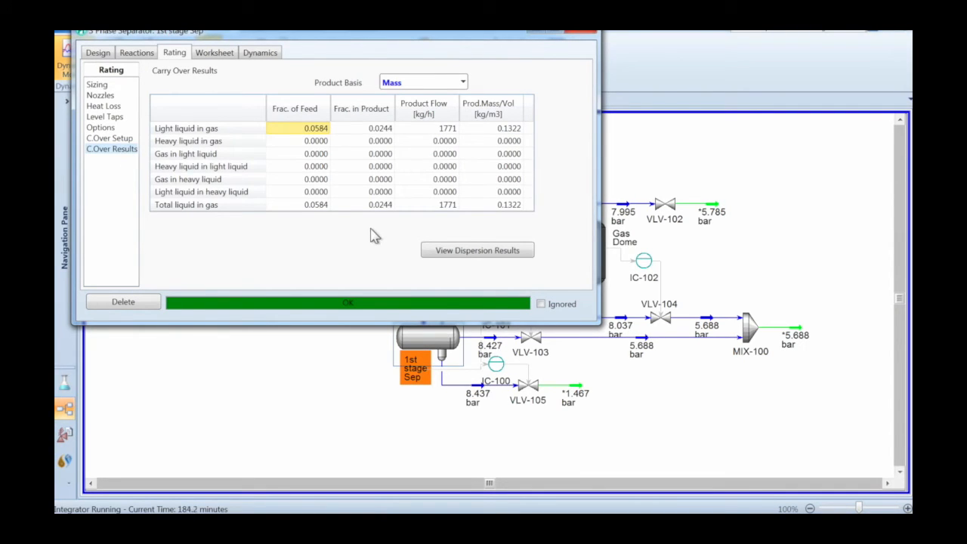
click(112, 138)
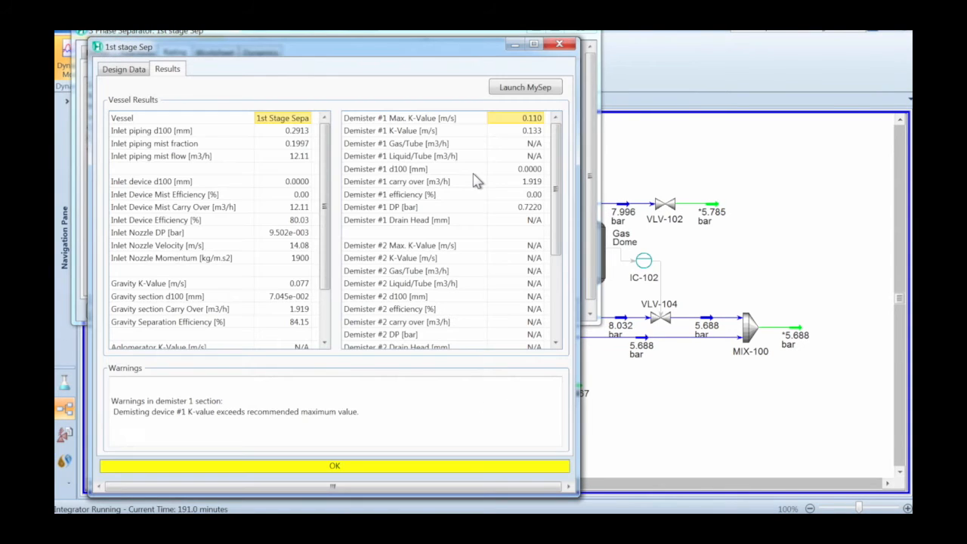
mouse_move(342, 414)
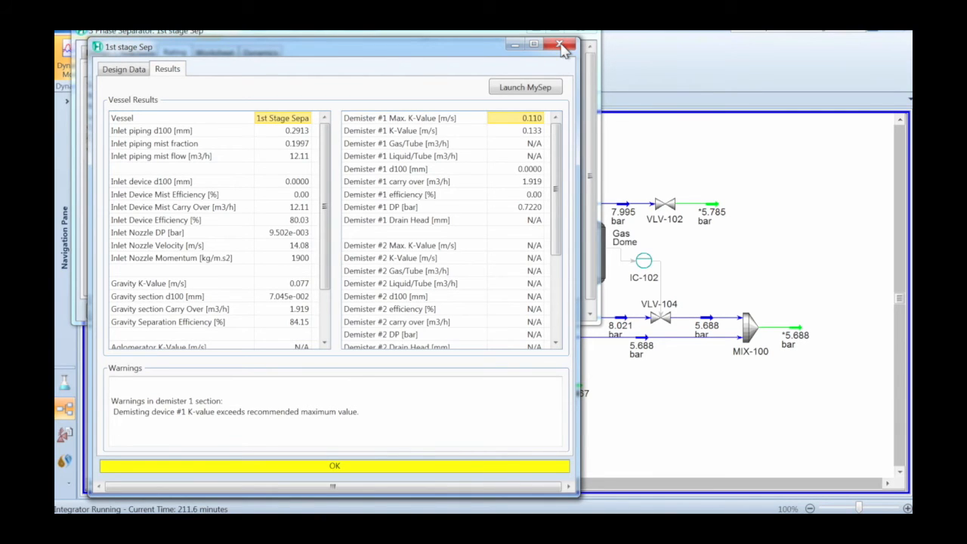
click(561, 45)
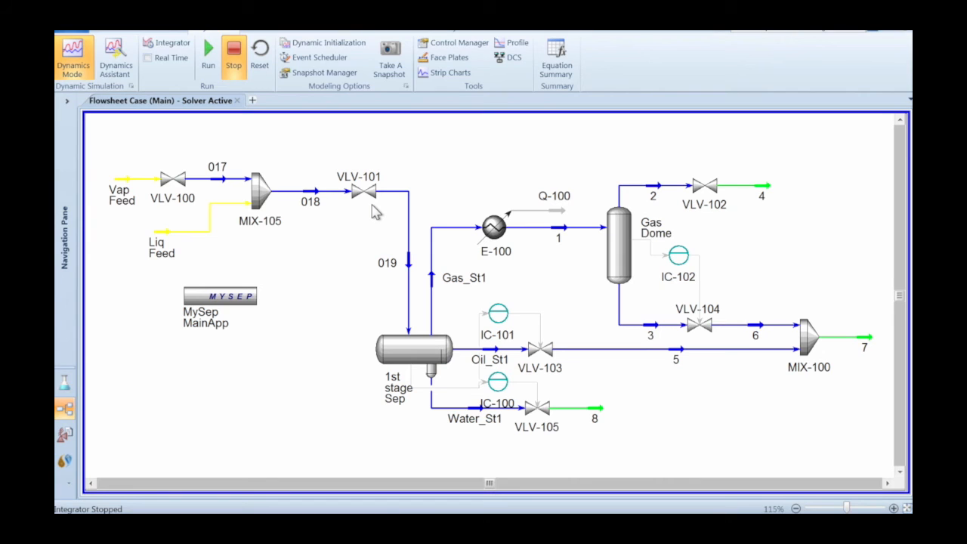
Add a new strip chart, display DataLogger1 and move its window aside
click(445, 73)
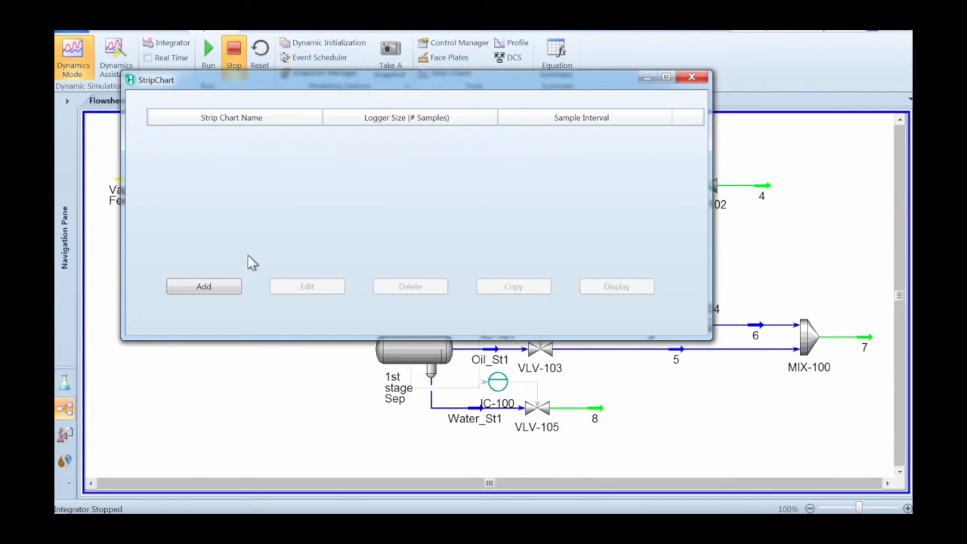
click(202, 285)
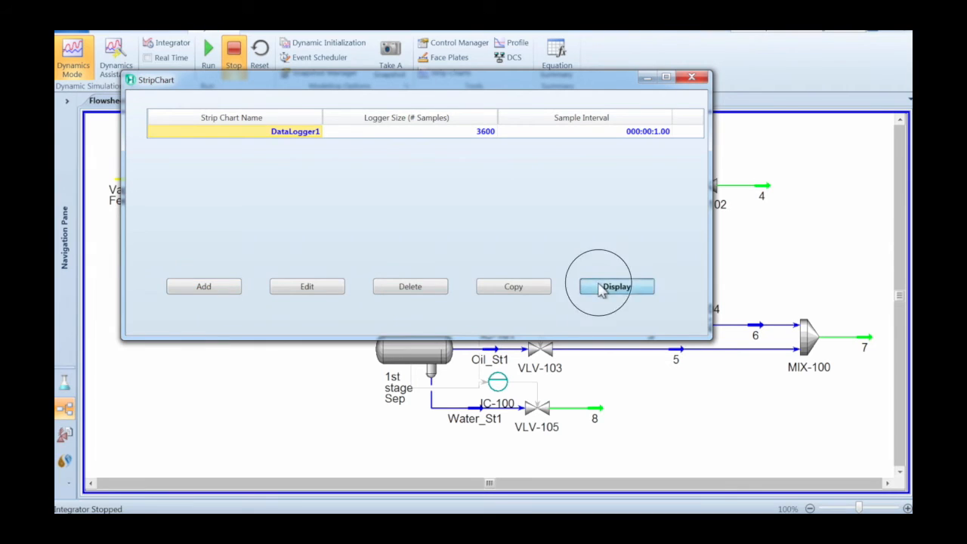
click(615, 287)
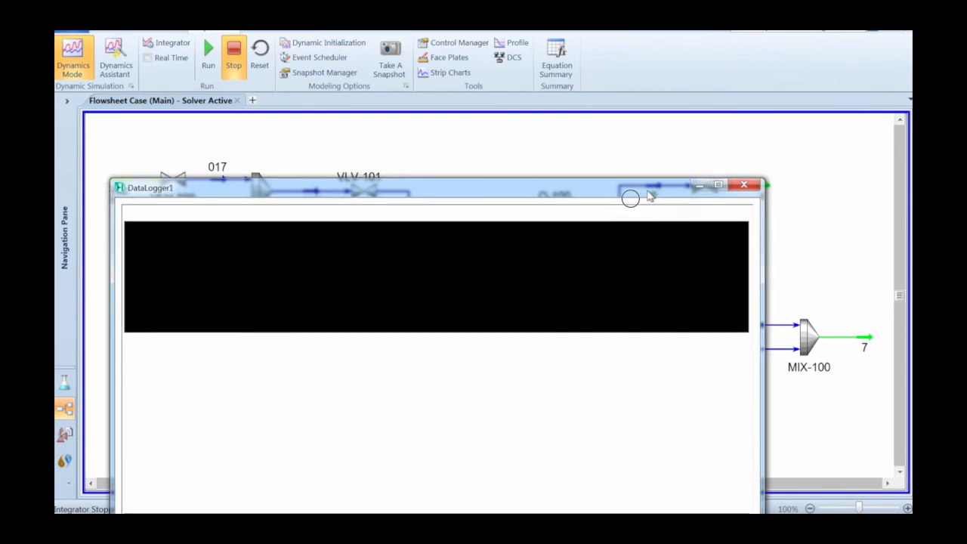
drag(627, 187, 295, 276)
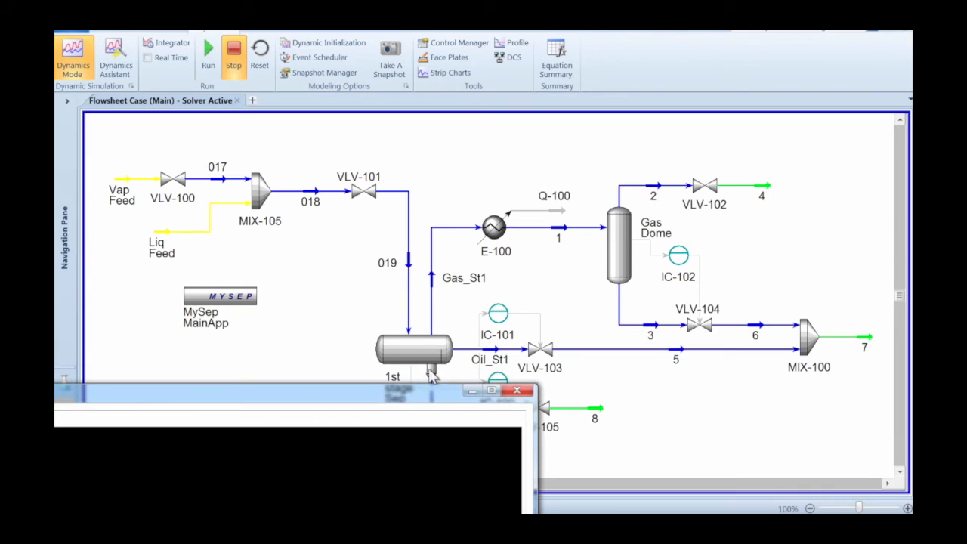
Review the separator's sizing, carryover setup and results, then the gas product dispersion, all zero kg/h
double_click(414, 348)
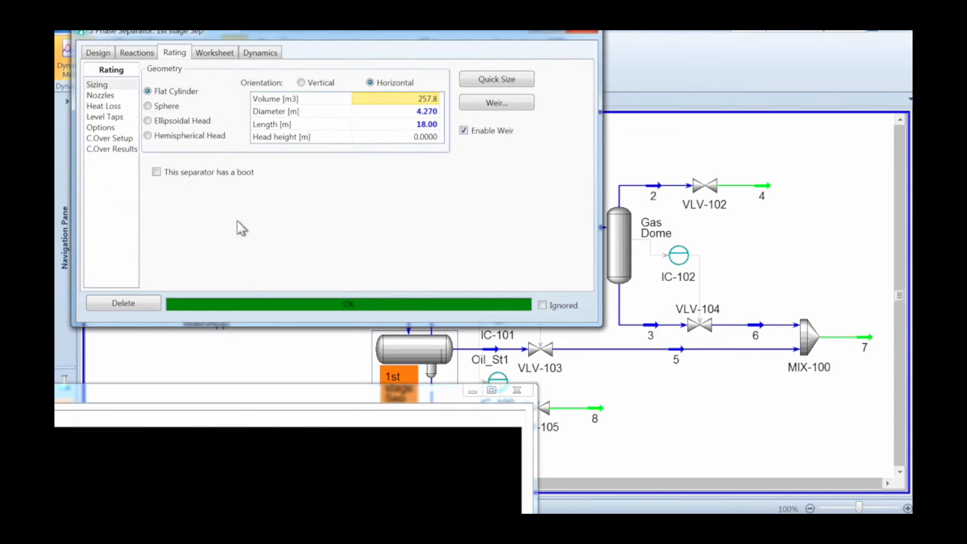
click(111, 137)
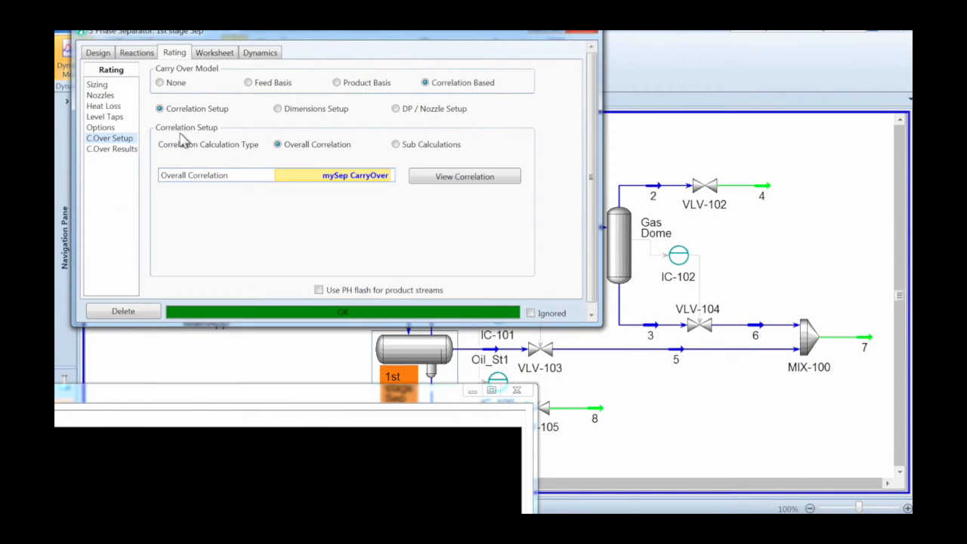
click(112, 148)
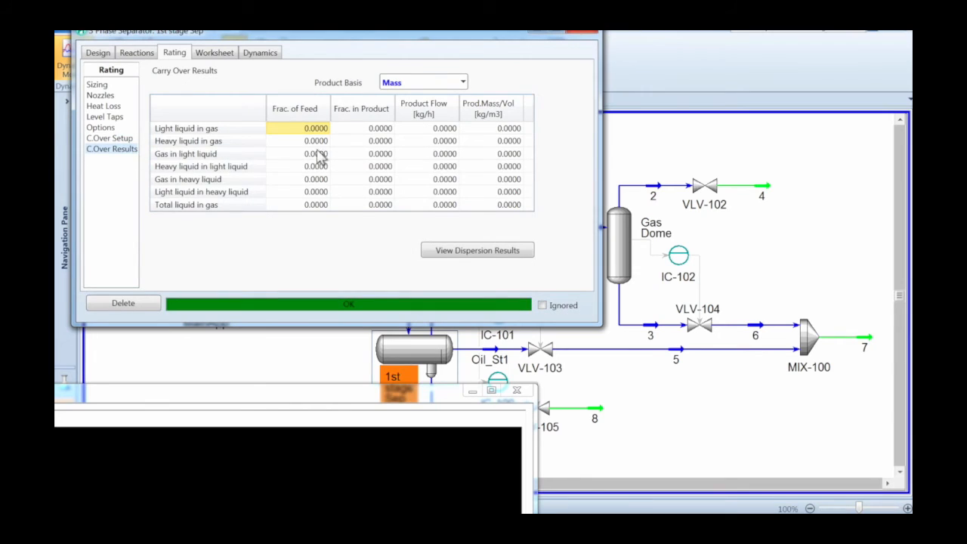
mouse_move(444, 127)
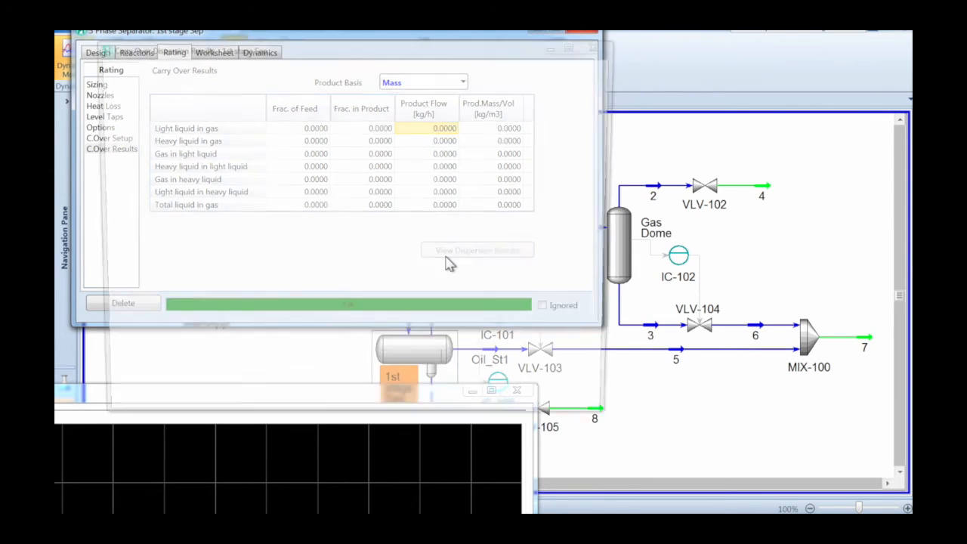
click(478, 251)
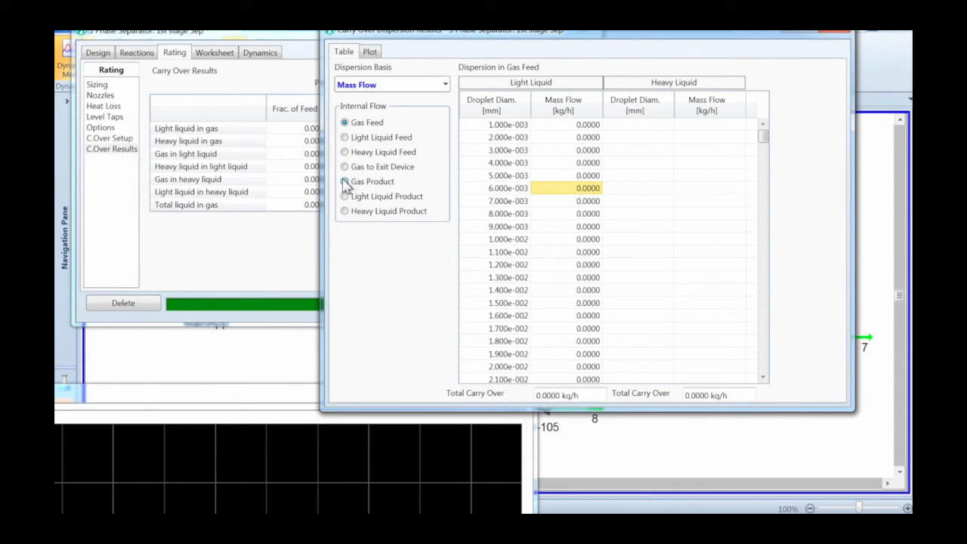
click(345, 181)
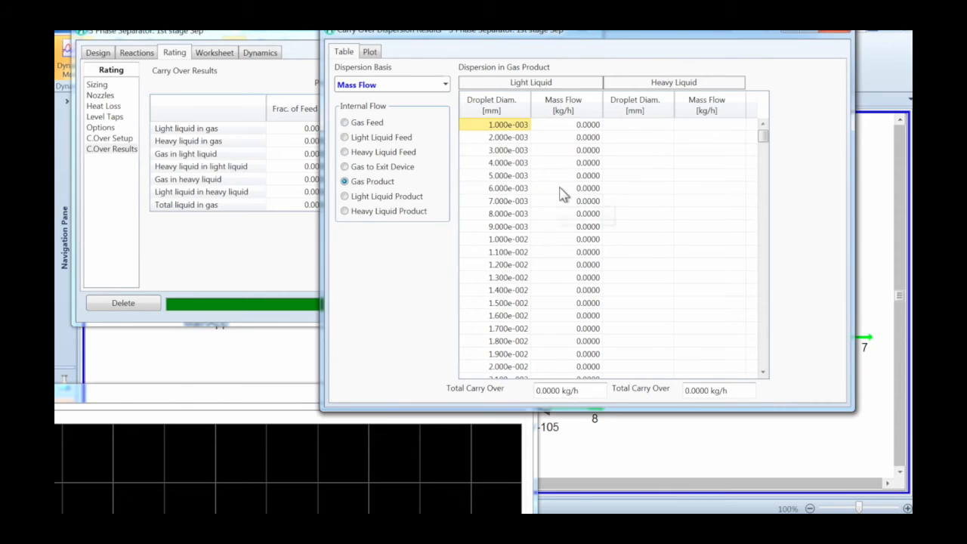
click(586, 188)
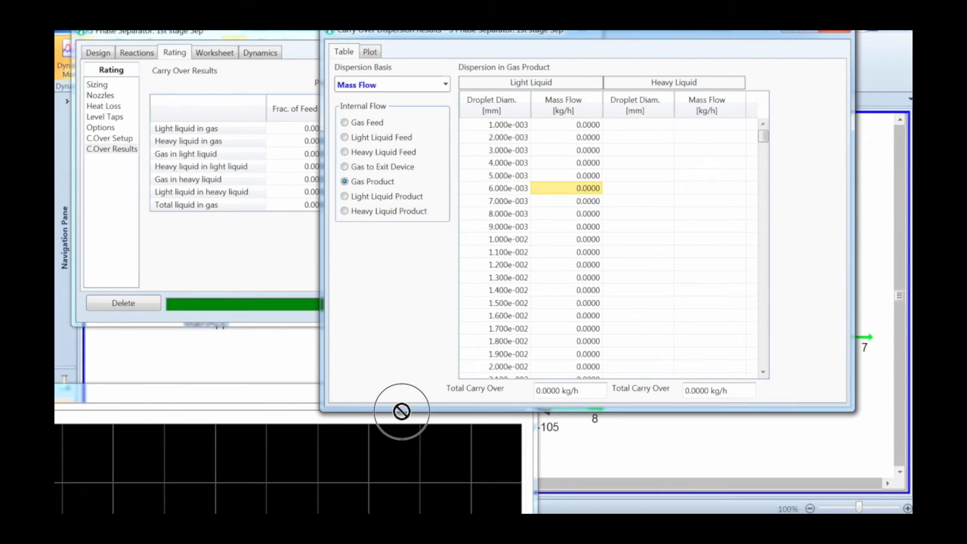
mouse_move(366, 436)
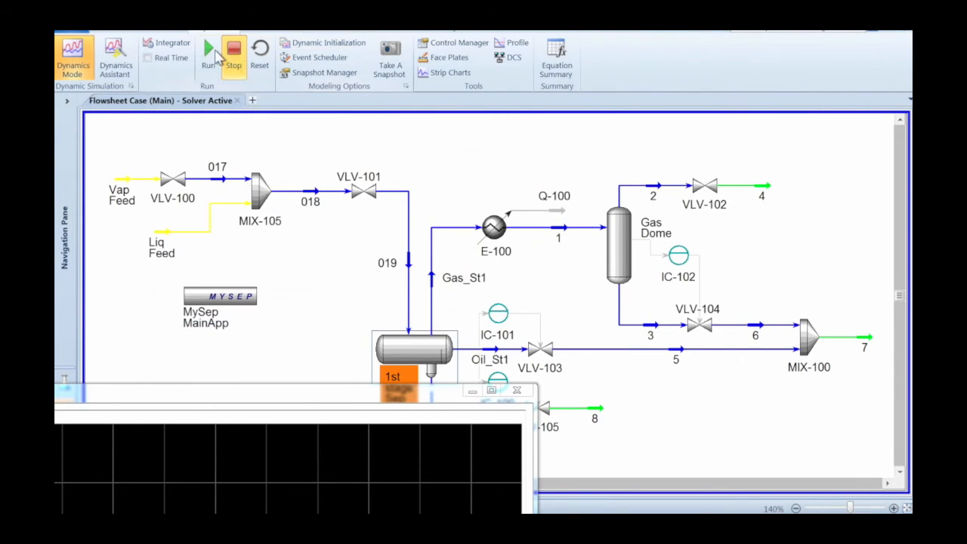
Run the dynamic simulation and bring up DataLogger1's graph control settings
click(209, 53)
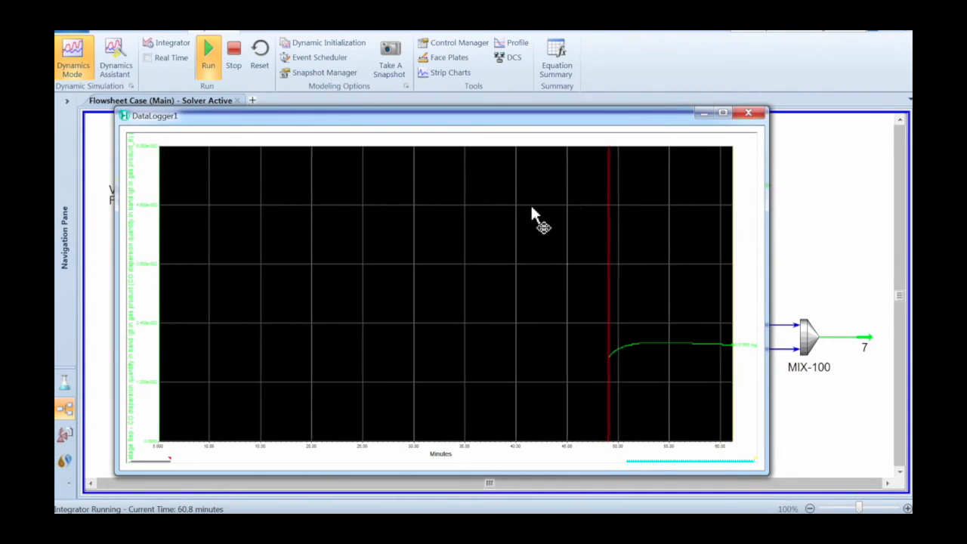
right_click(535, 223)
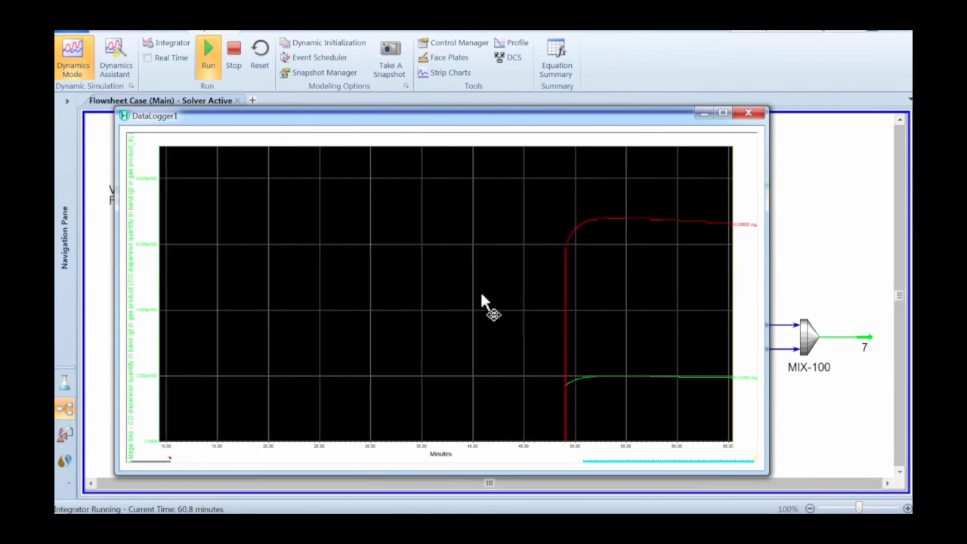
right_click(484, 302)
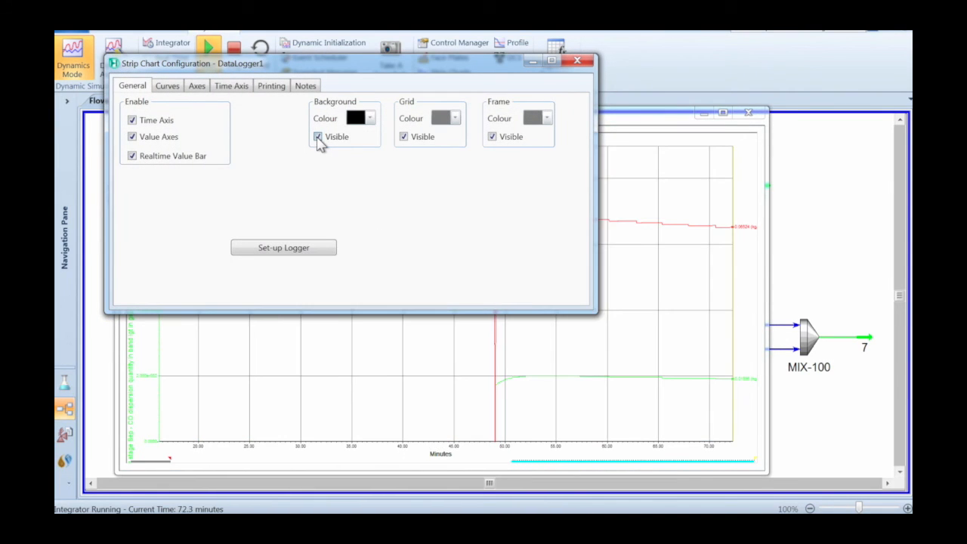
Give the red product-flows curve a line thickness of 4 on a white chart background
click(167, 85)
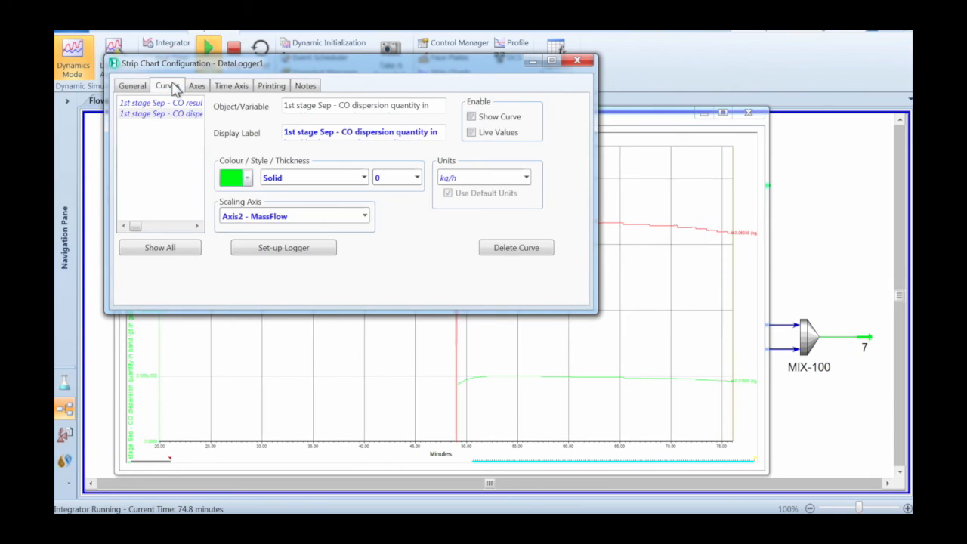
click(418, 179)
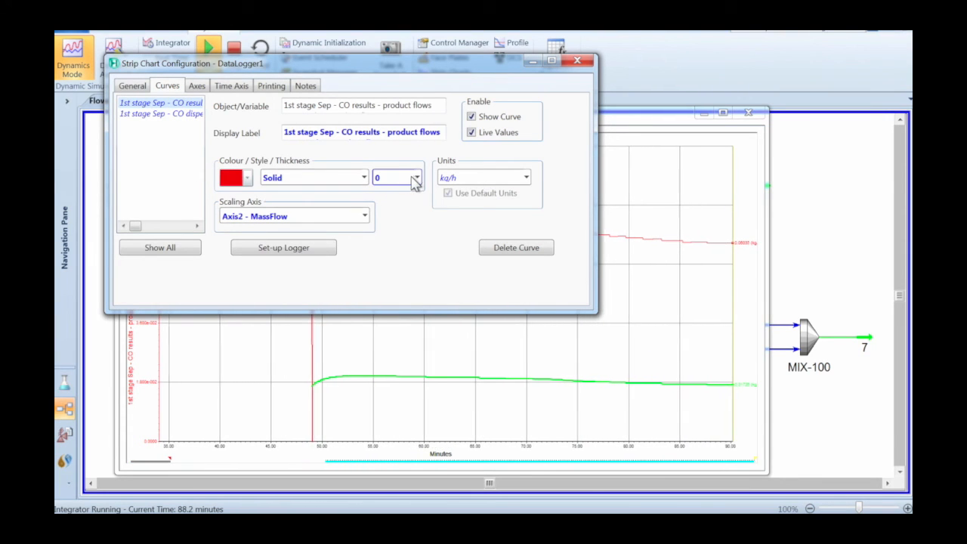
click(417, 179)
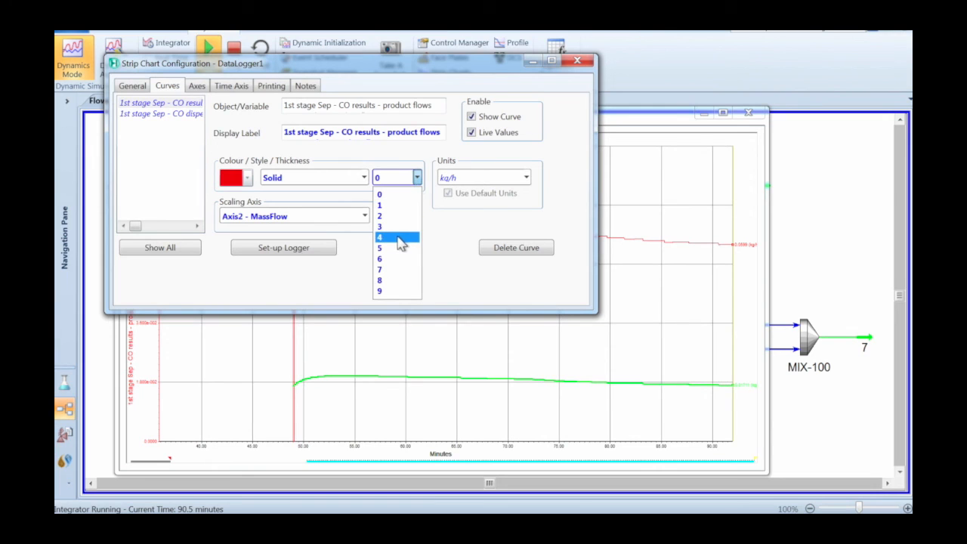
click(379, 238)
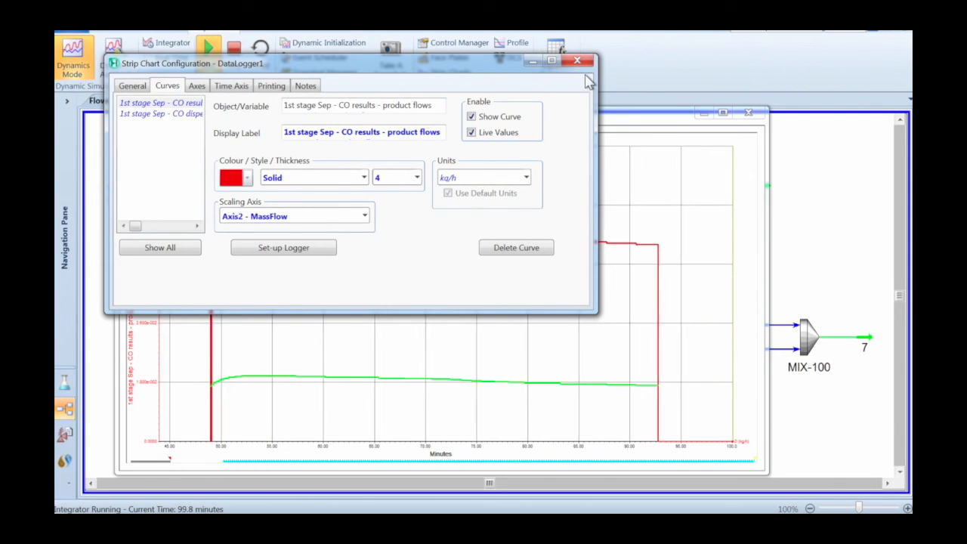
click(578, 61)
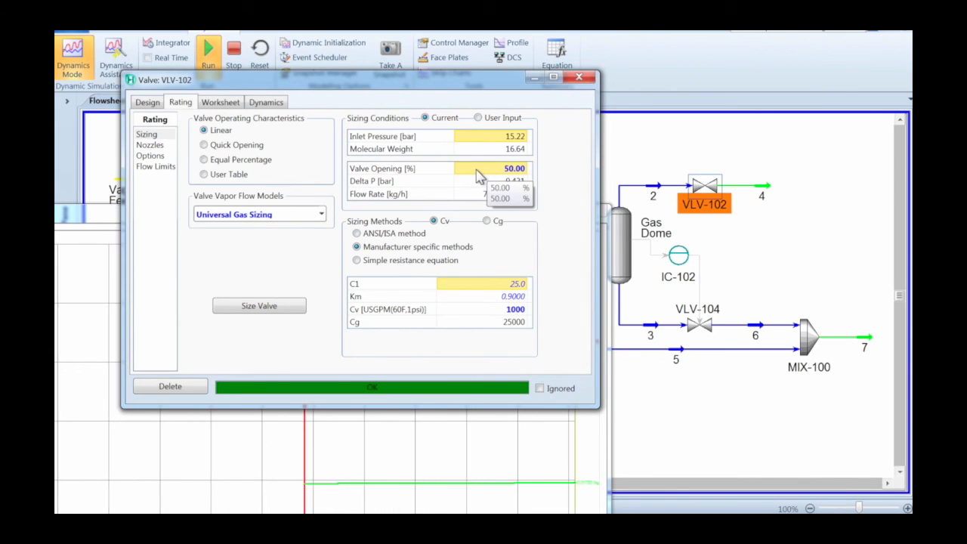
Set VLV-102's opening to 100%, stop the integrator and autoscale all strip chart axes
text(100)
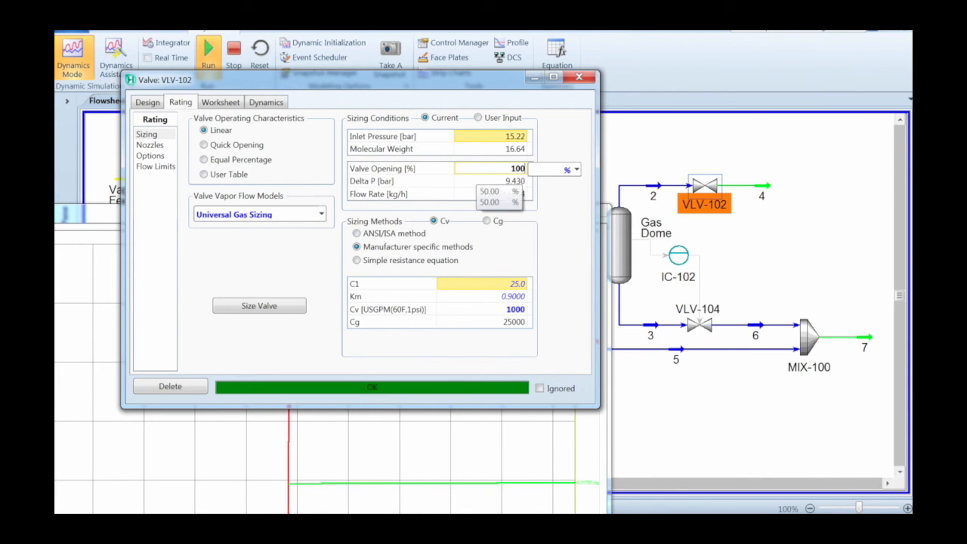
click(581, 77)
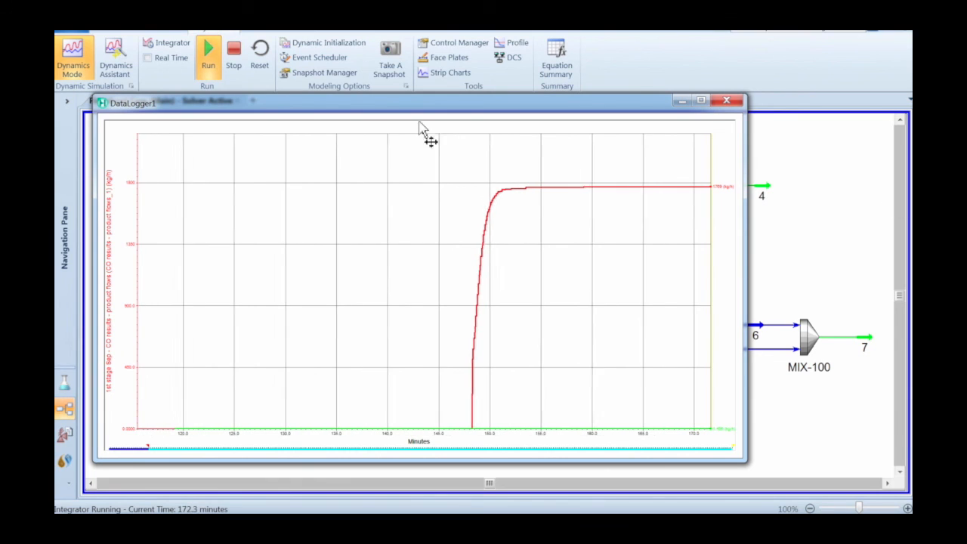
click(233, 48)
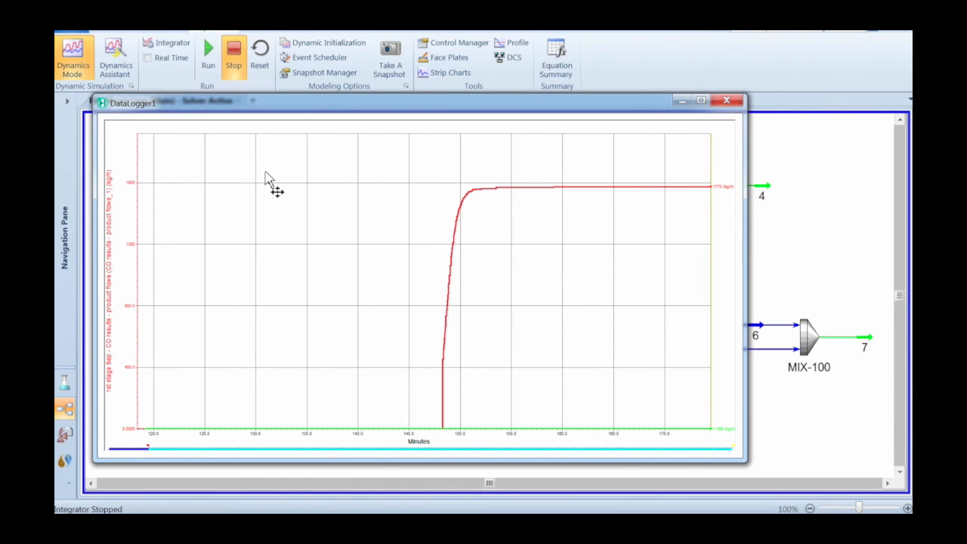
right_click(269, 181)
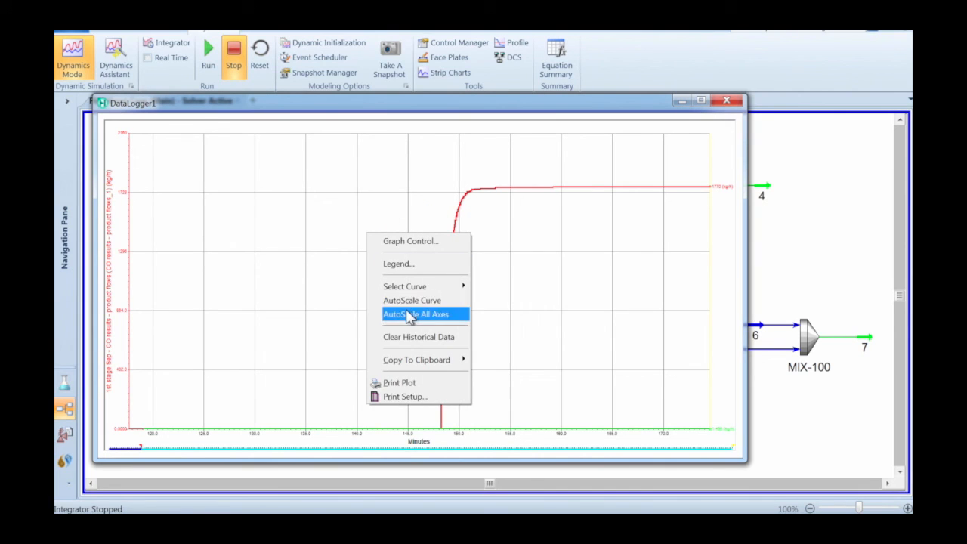
click(414, 315)
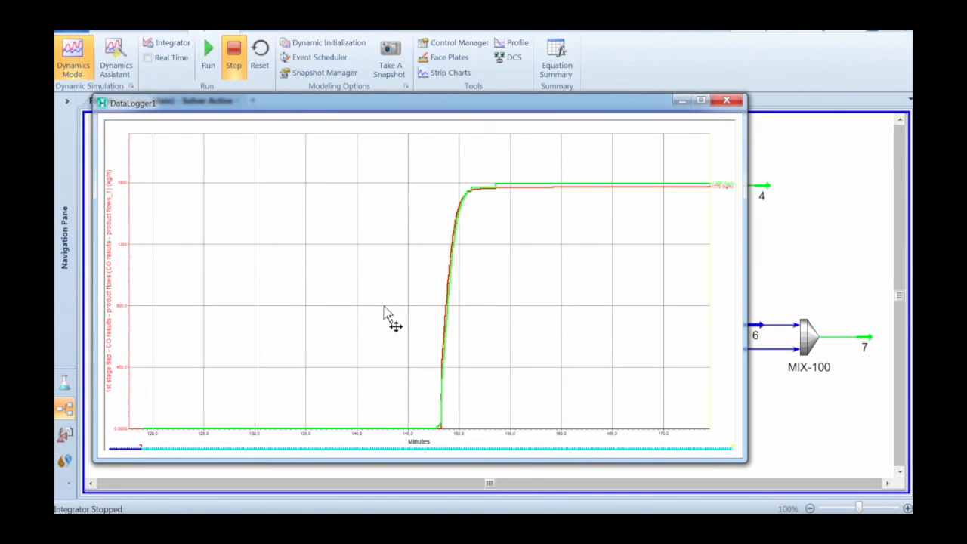
mouse_move(517, 188)
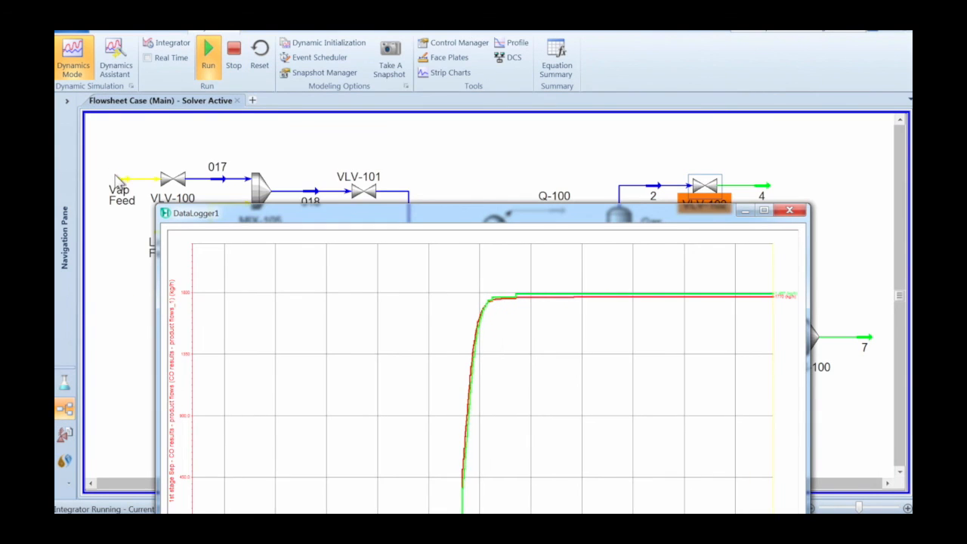
Set the Vap Feed mass flow to 6.000e+004 kg/h so both carryover trends fall
click(121, 191)
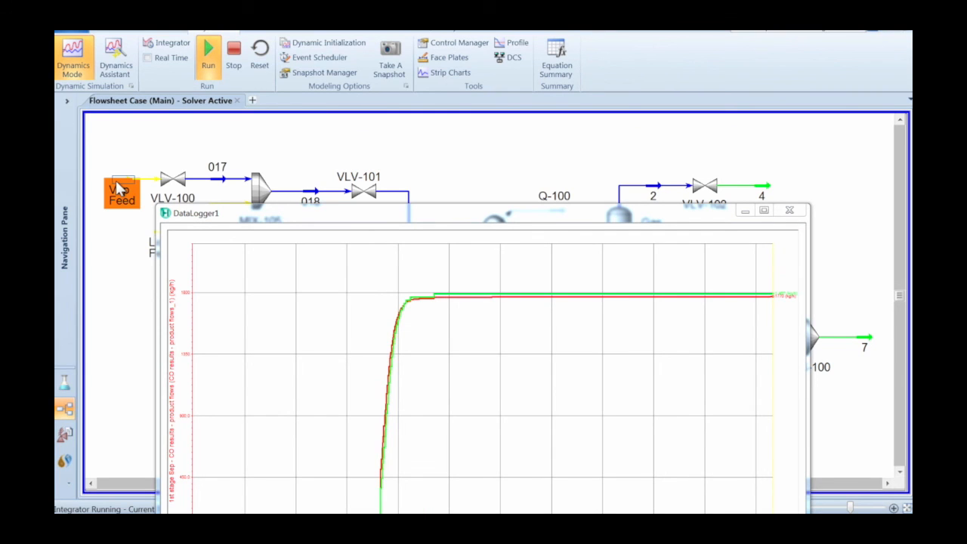
double_click(121, 190)
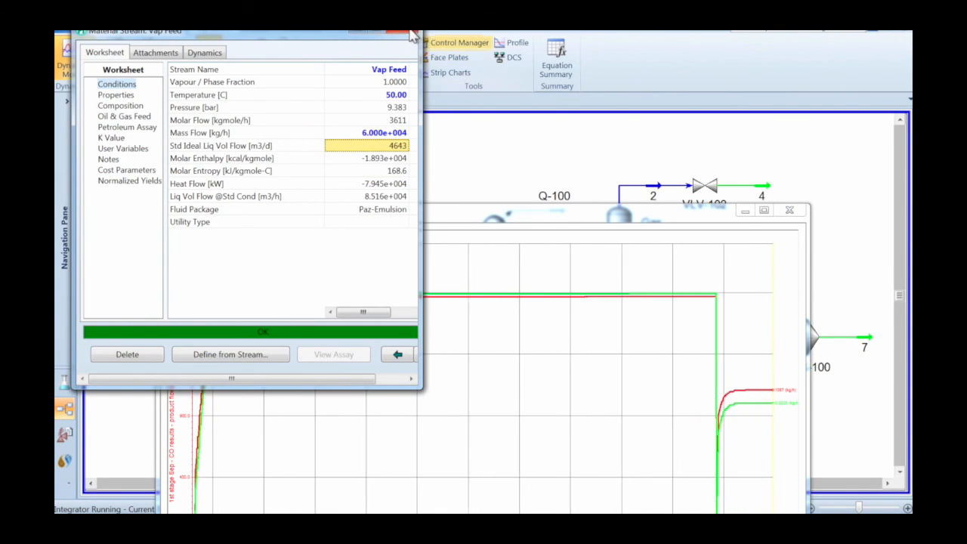
click(411, 32)
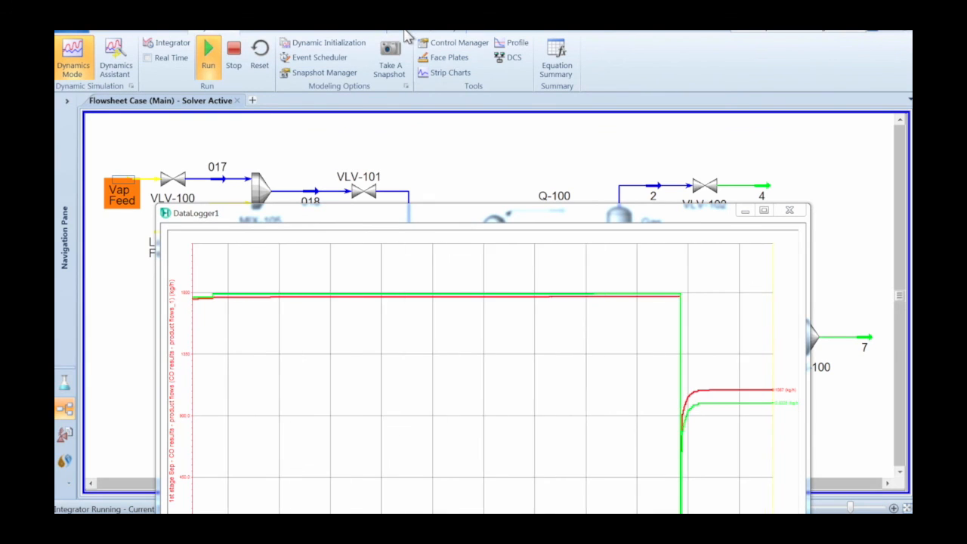